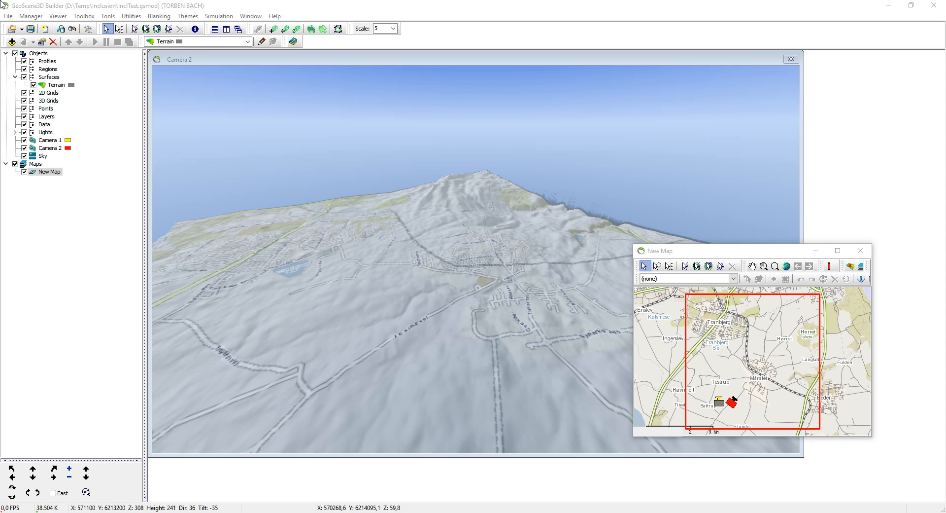
mouse_move(116, 54)
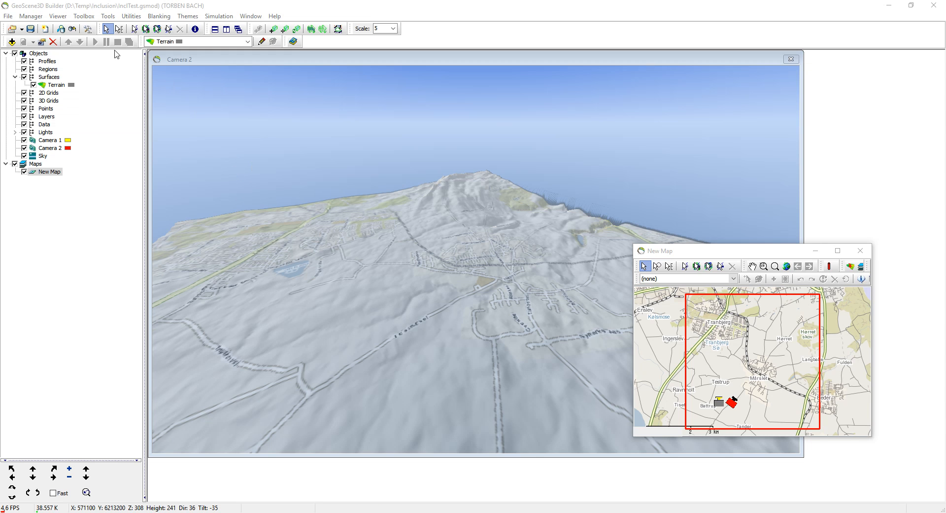
Step: Launch the Setup Model Data Wizard from the Manager menu
left_click(30, 16)
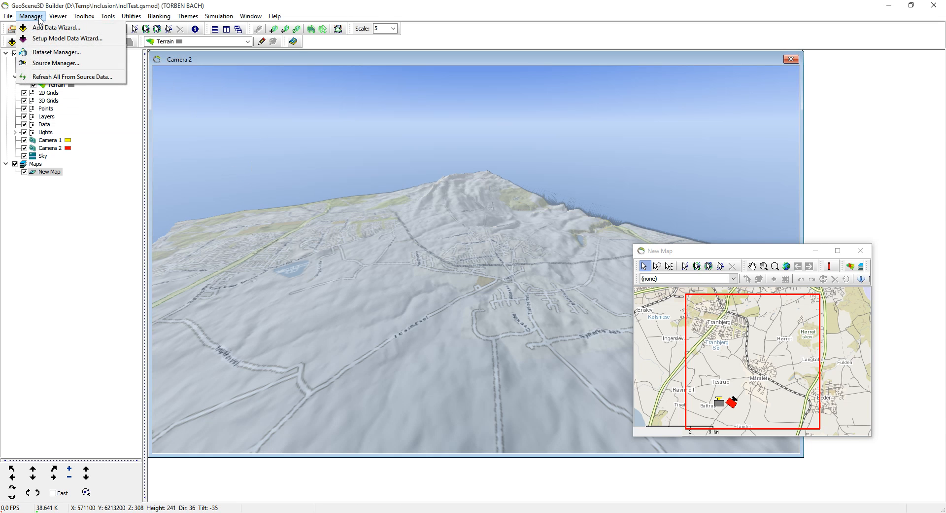
left_click(67, 38)
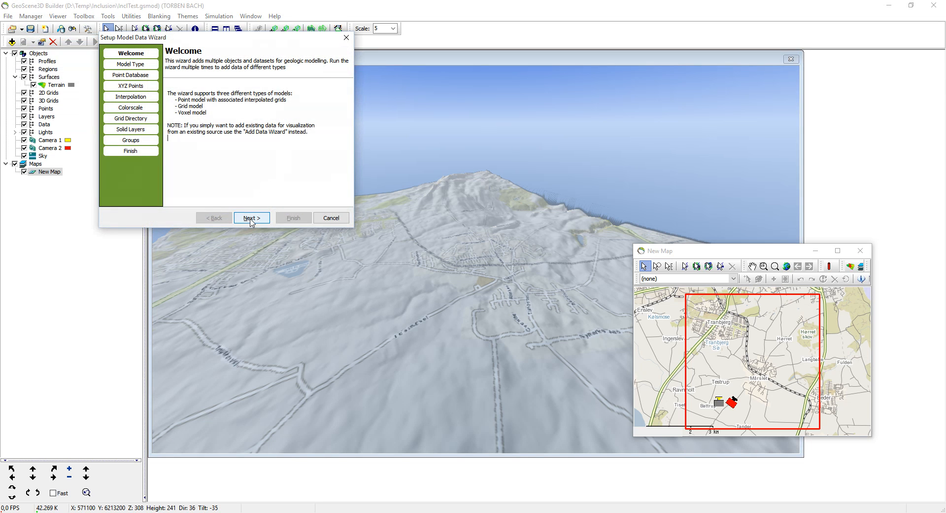
Step: Create a new XYZ point database, MyDatabase.mdb, in the Inclusion folder
left_click(251, 217)
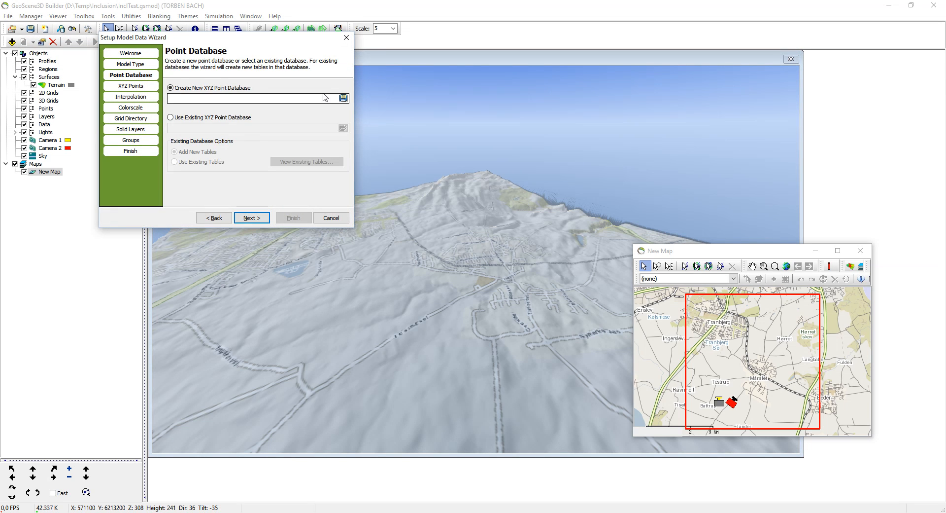
left_click(343, 97)
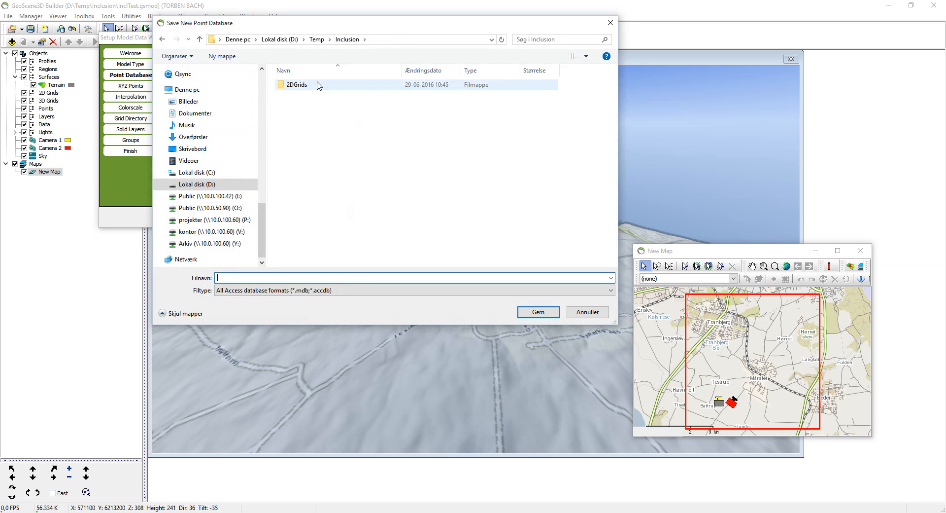
type("M")
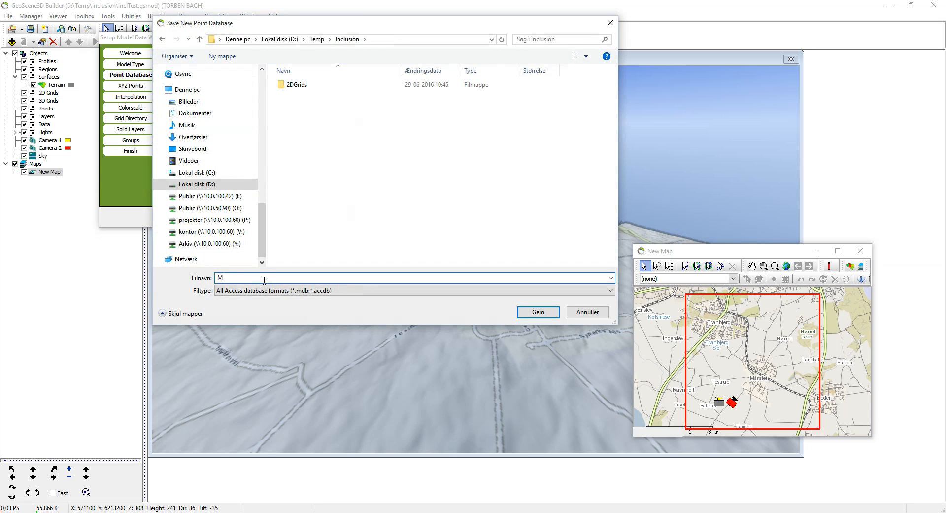
type("yDatab")
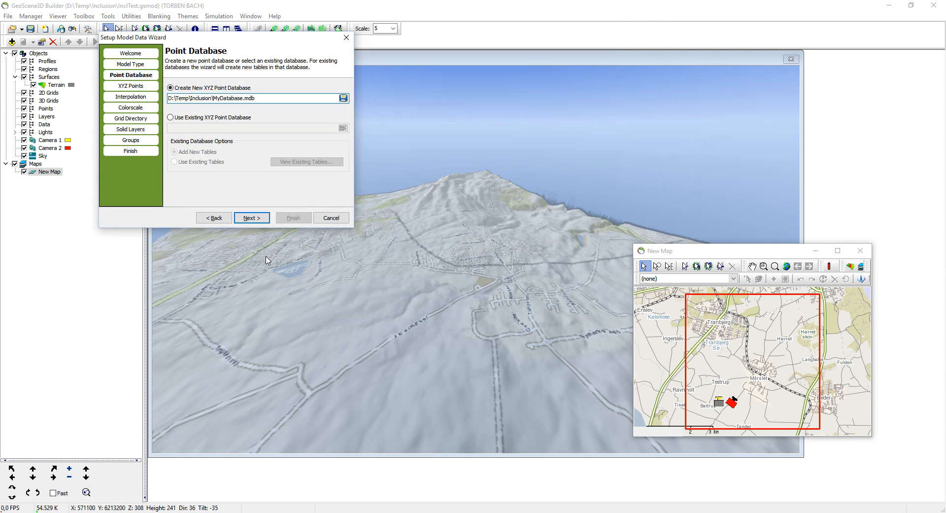
left_click(251, 217)
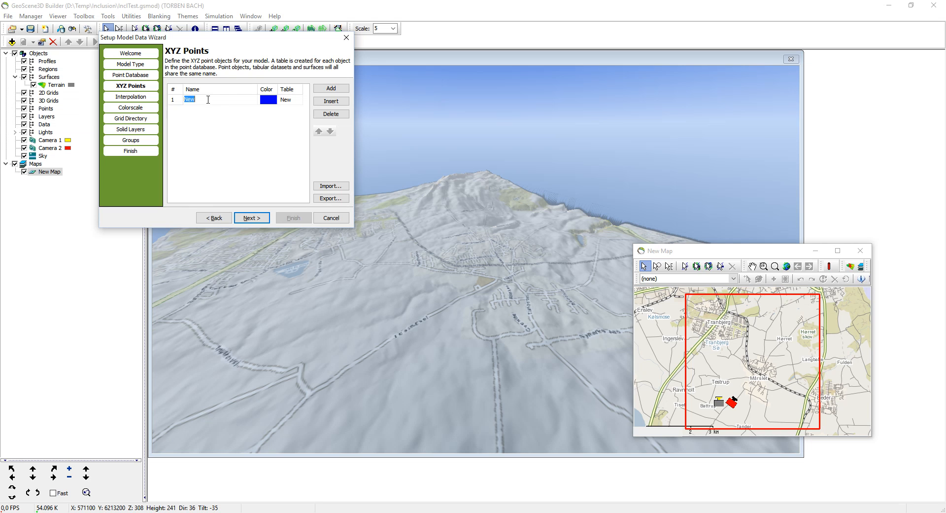
Step: Name the point objects Bottom_Upper_Sand, Top_Lower_Sand and Basement
type("Bottom_")
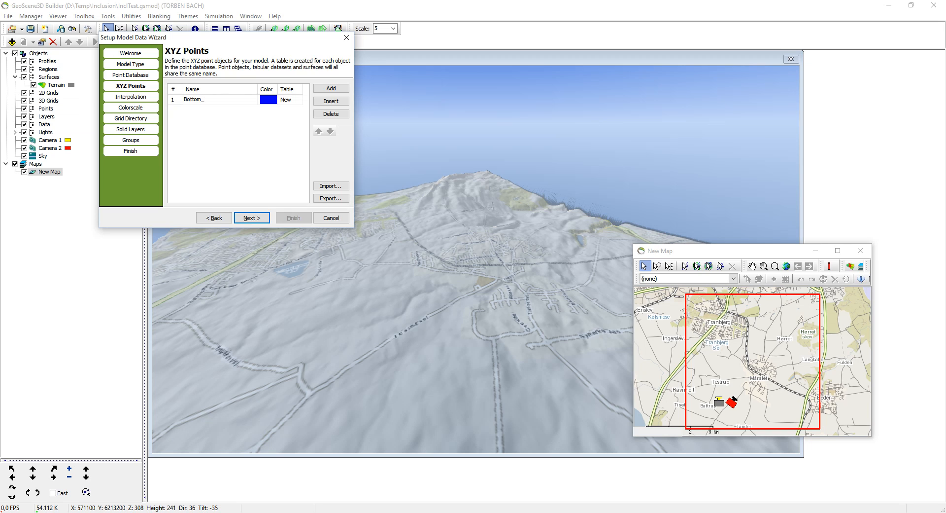
type("Upp")
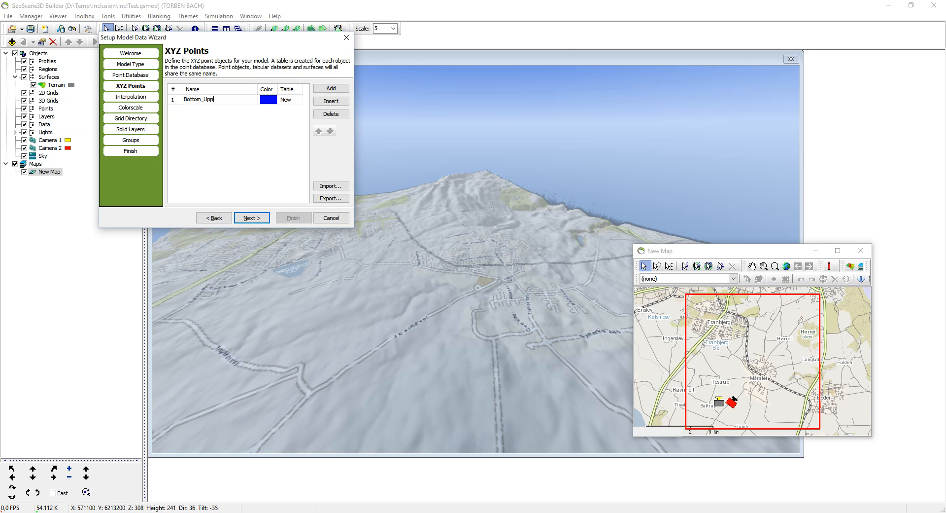
type("er_")
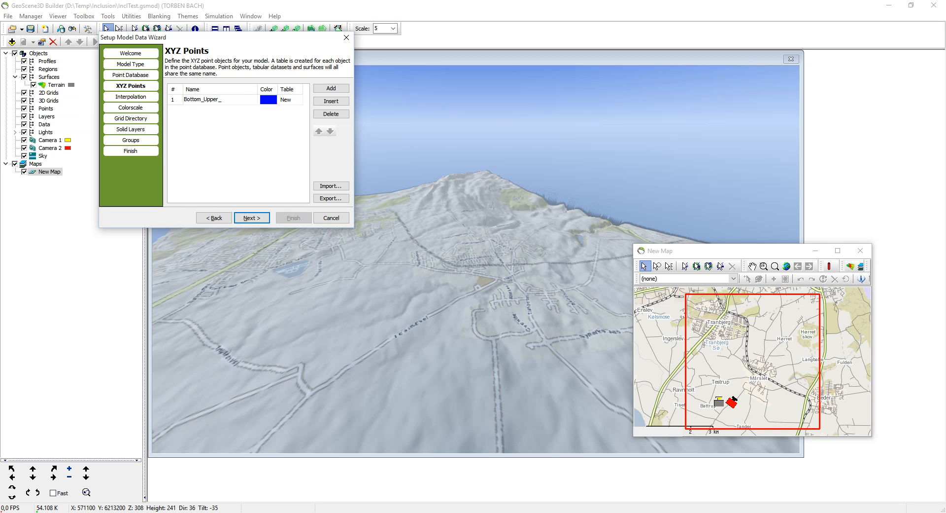
type("Sand")
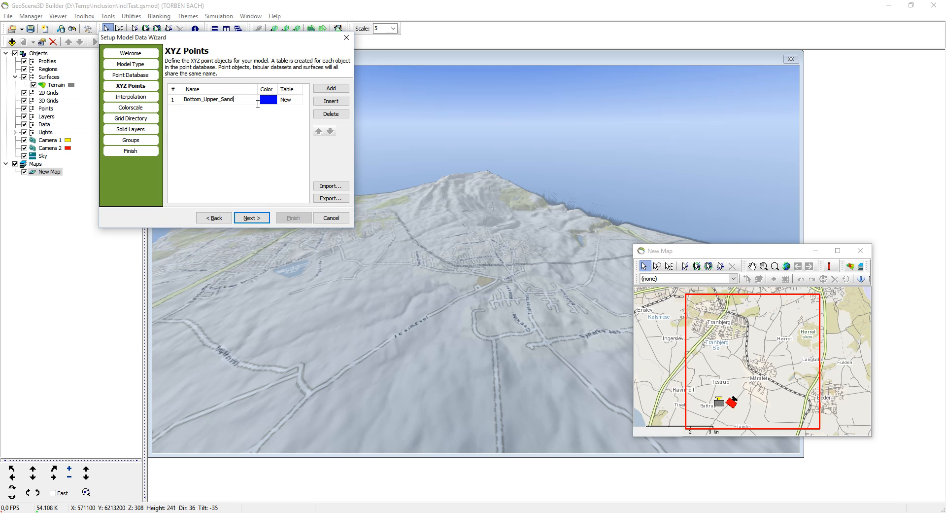
left_click(331, 89)
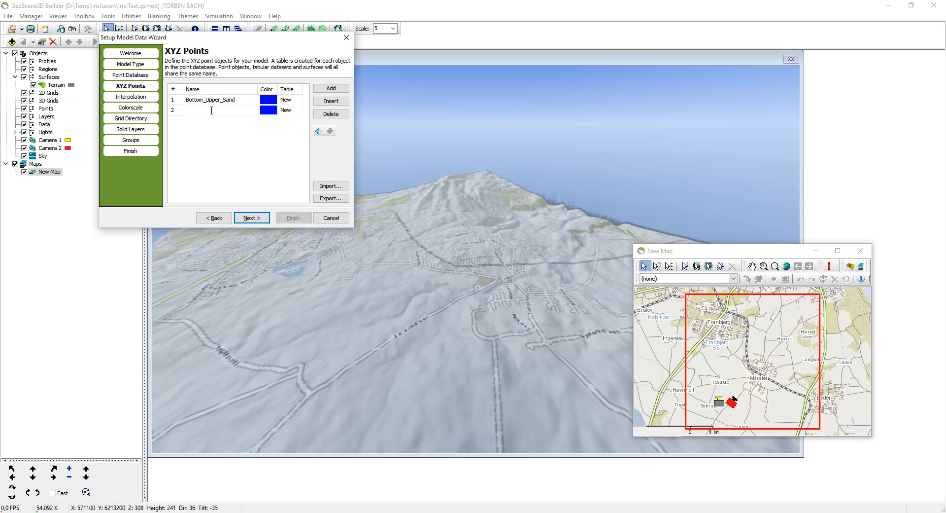
left_click(212, 110)
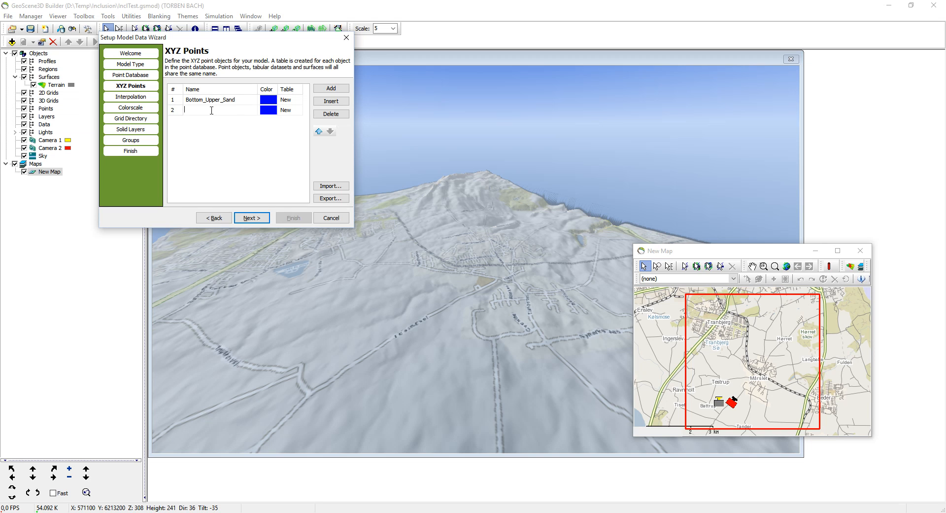
type("Top")
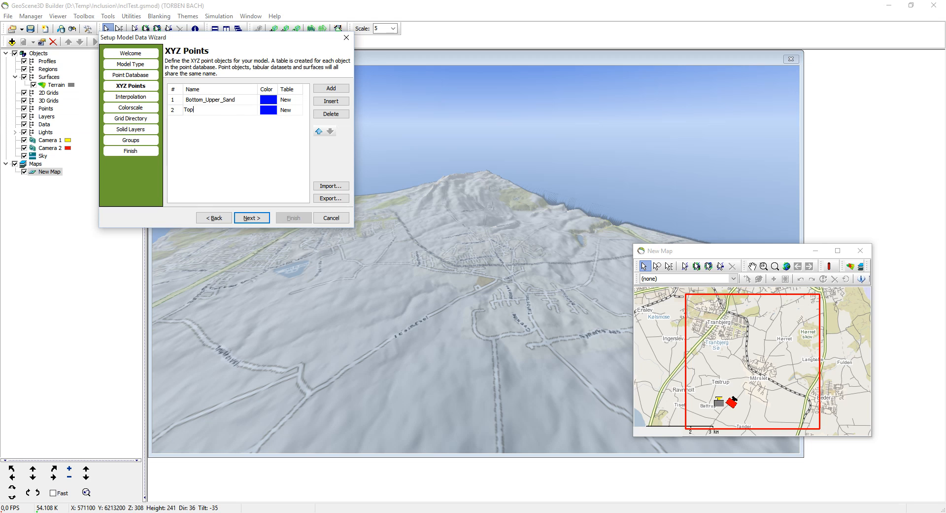
type("_Lower_Sand")
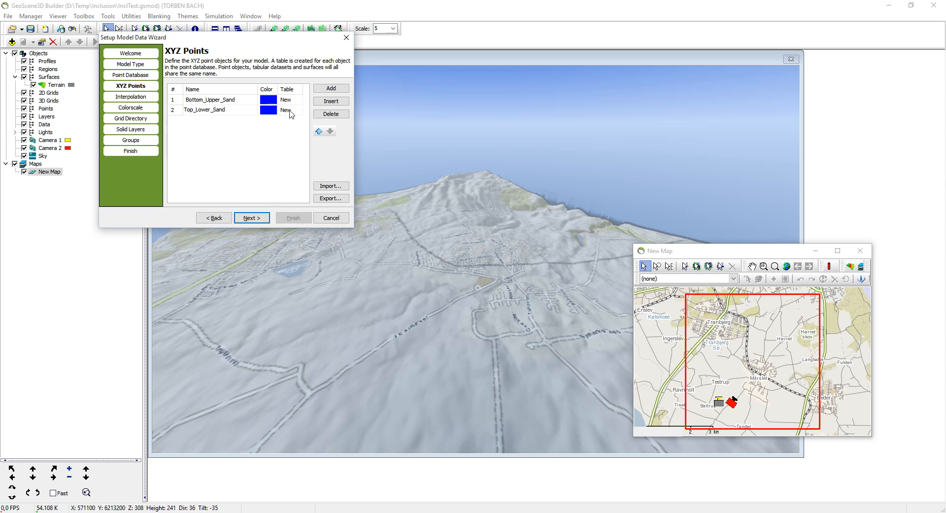
left_click(331, 89)
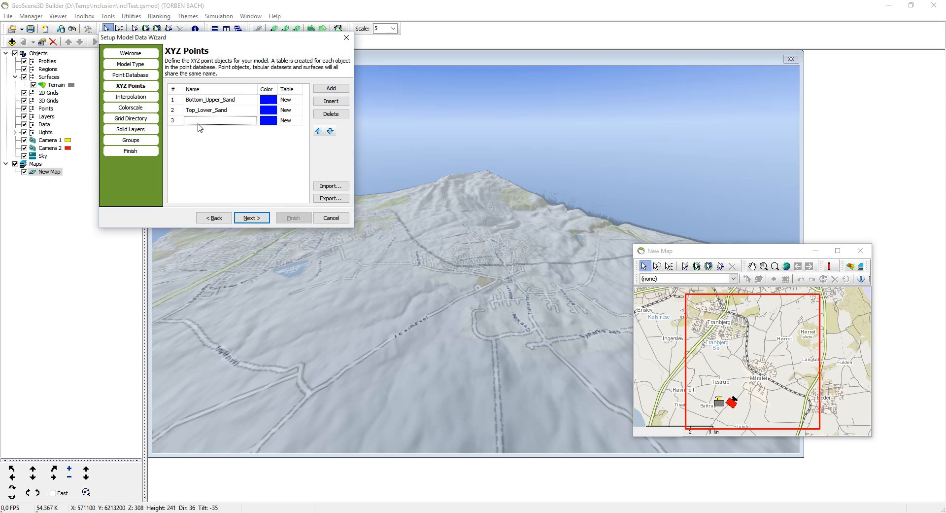
left_click(219, 120)
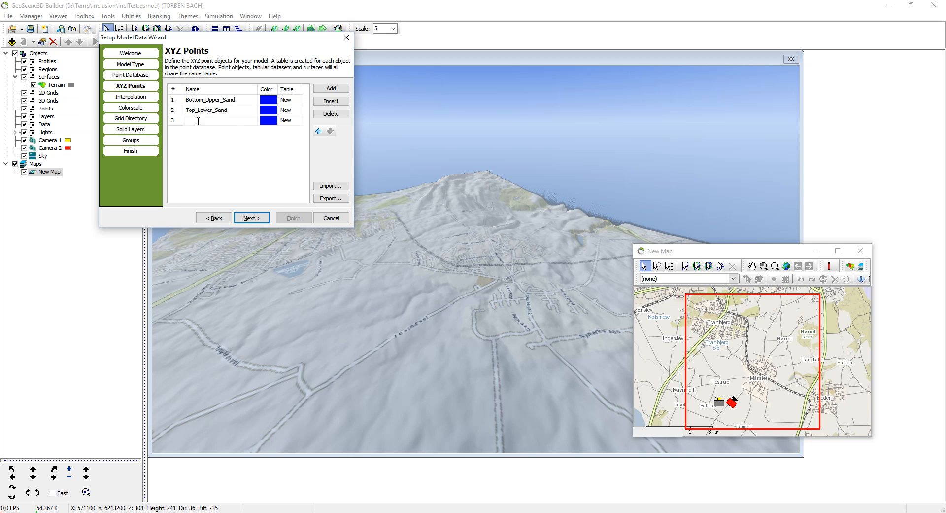
type("Basement")
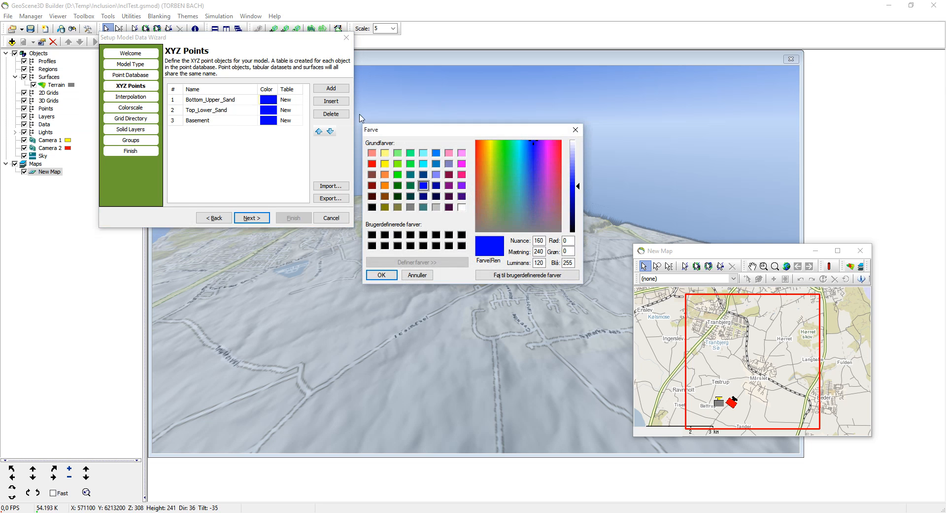
Step: Colour Bottom_Upper_Sand orange and Top_Lower_Sand yellow
left_click(384, 174)
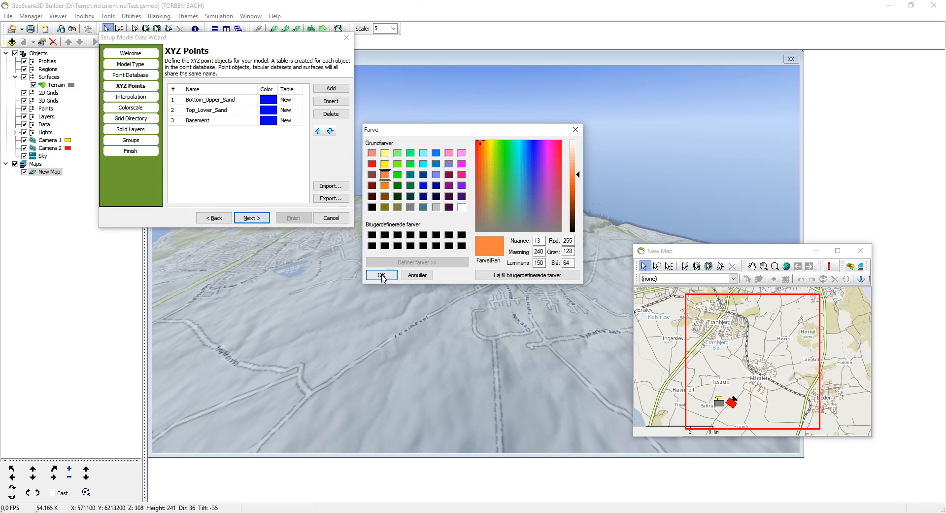
left_click(423, 185)
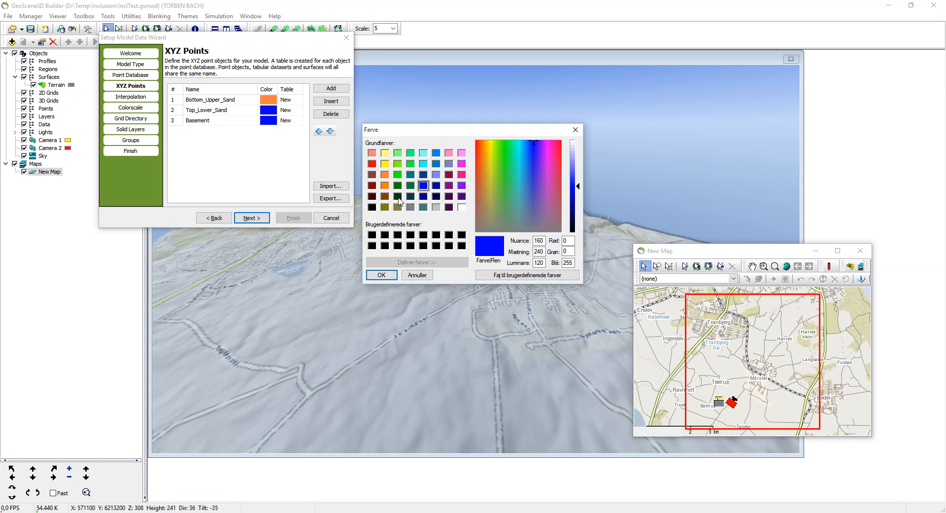
left_click(385, 164)
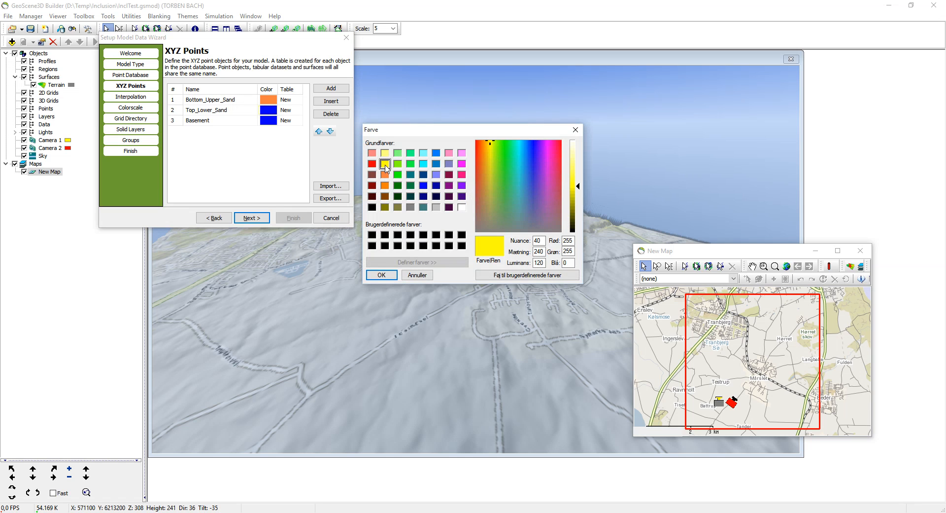
left_click(380, 274)
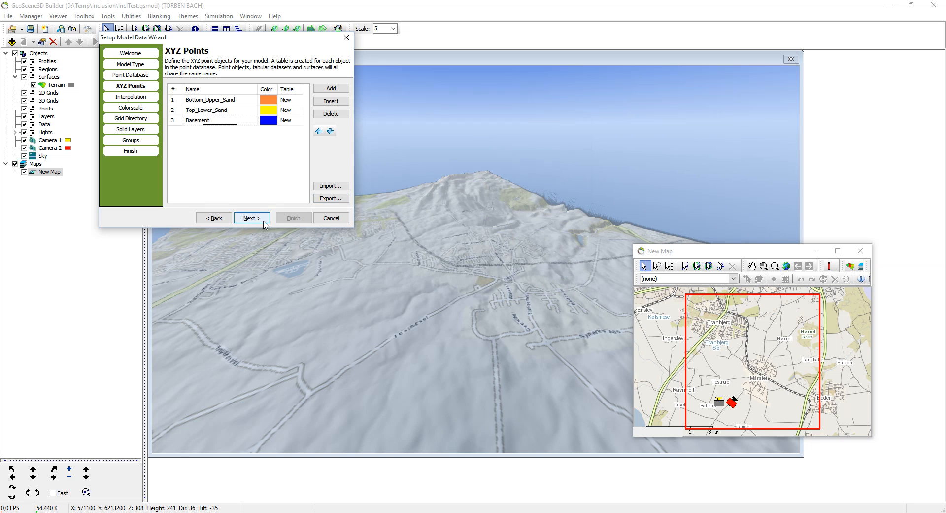
Step: Use inverse distance weighted interpolation with a 5000 search radius in X and Y
left_click(251, 217)
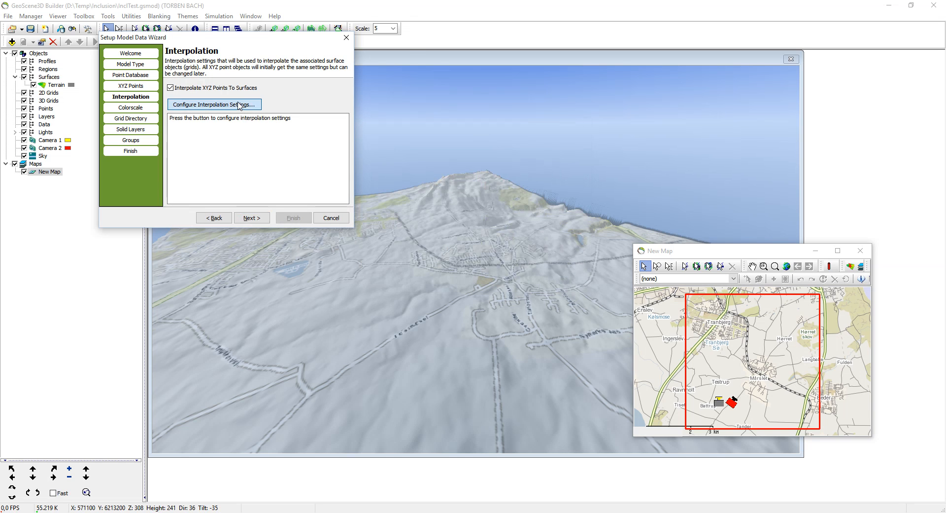
left_click(213, 104)
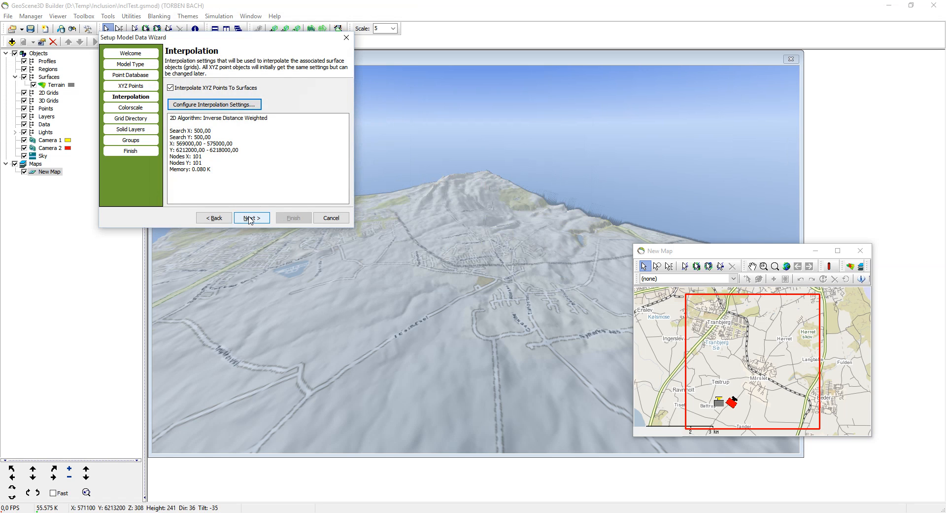
left_click(213, 105)
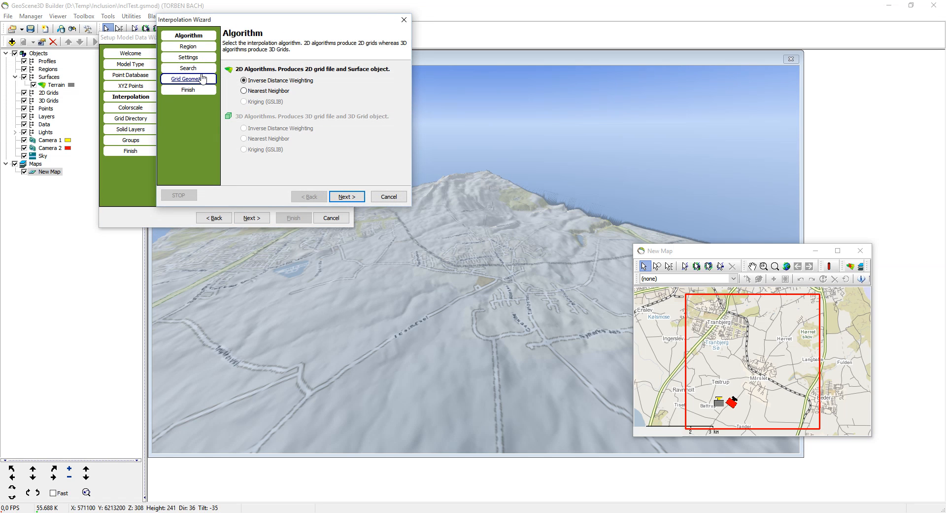
left_click(346, 197)
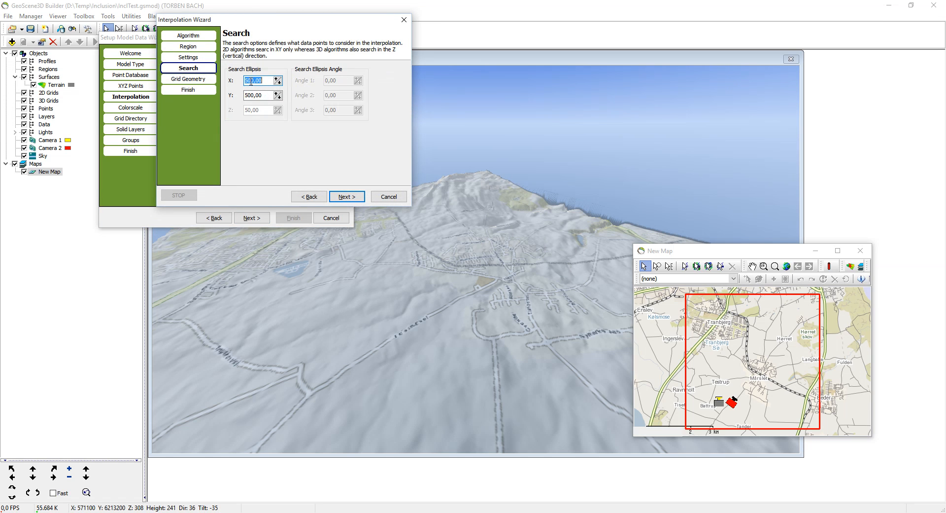
type("5000,00")
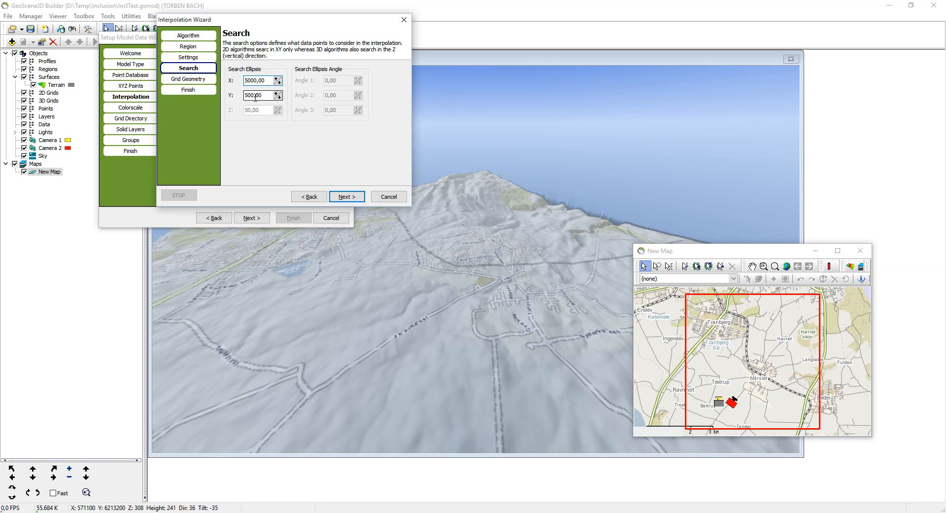
left_click(346, 196)
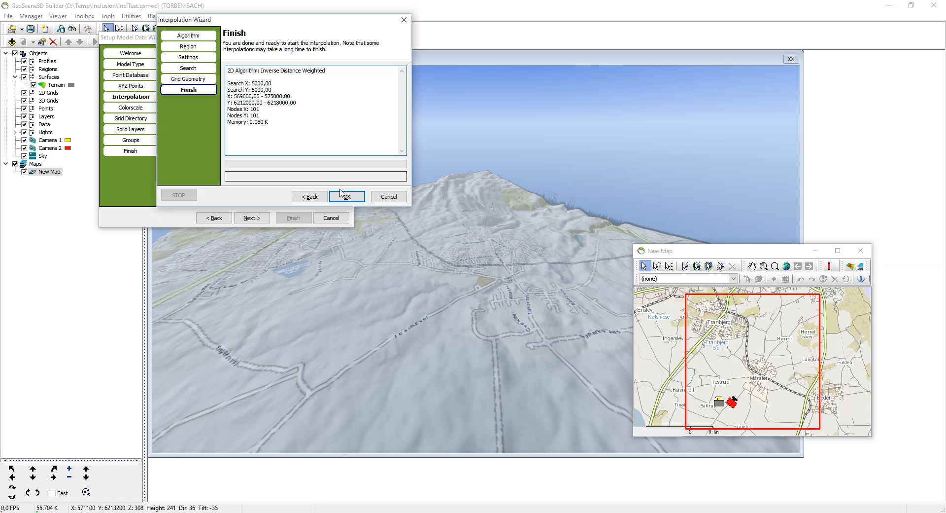
left_click(346, 195)
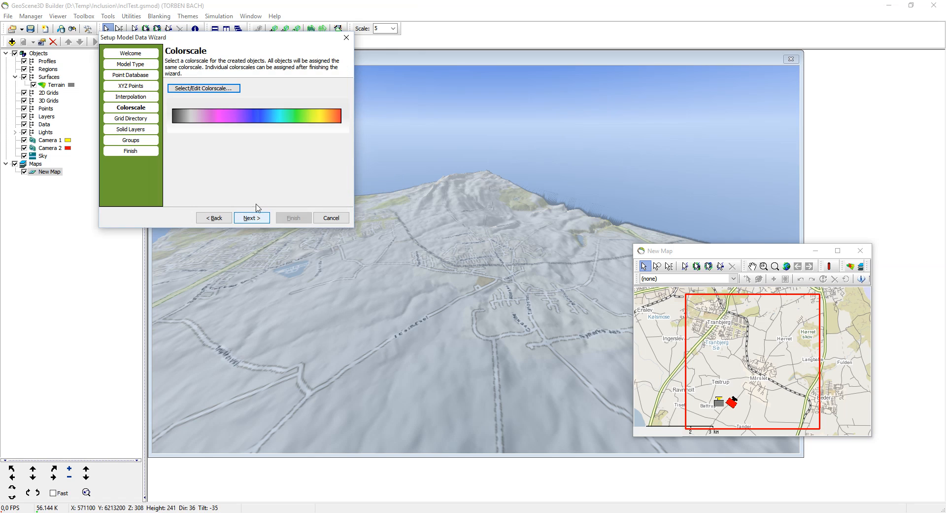
Step: Set Temp\Inclusion\2DGrids as the grid output directory
left_click(251, 217)
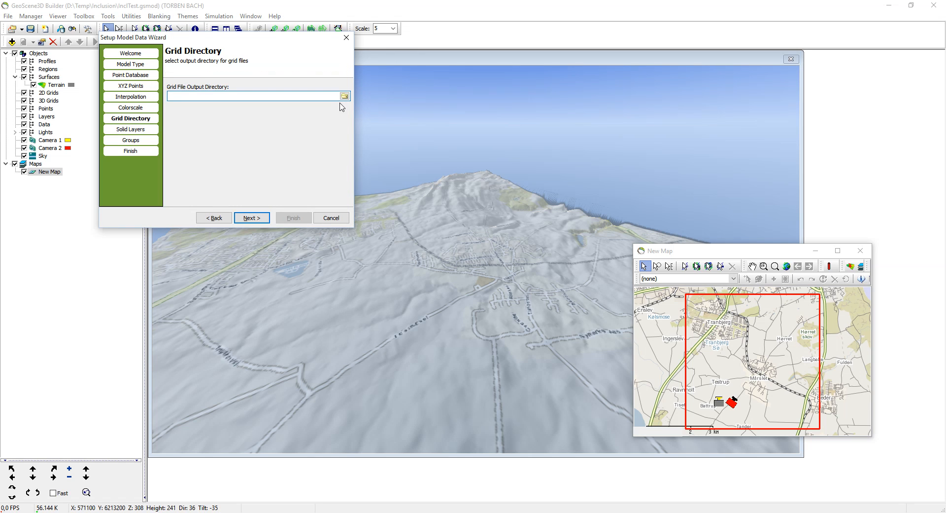
left_click(345, 96)
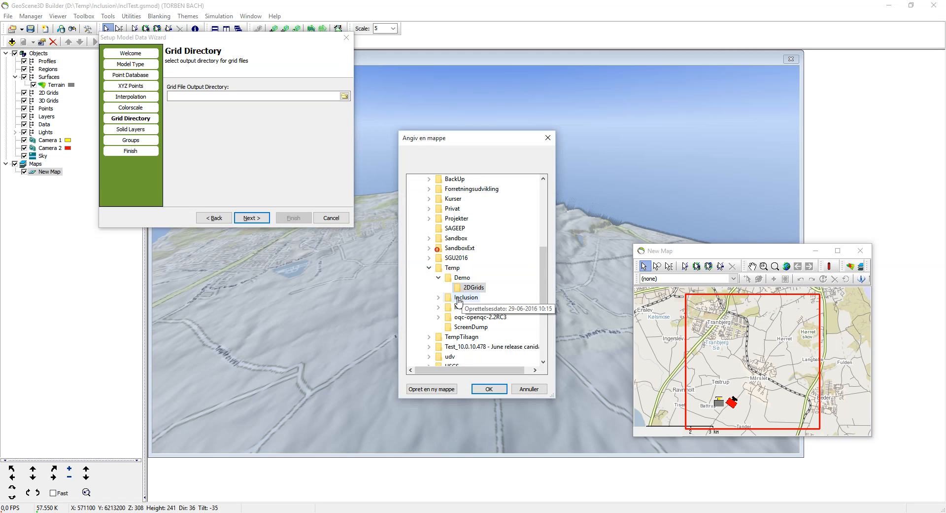
left_click(438, 297)
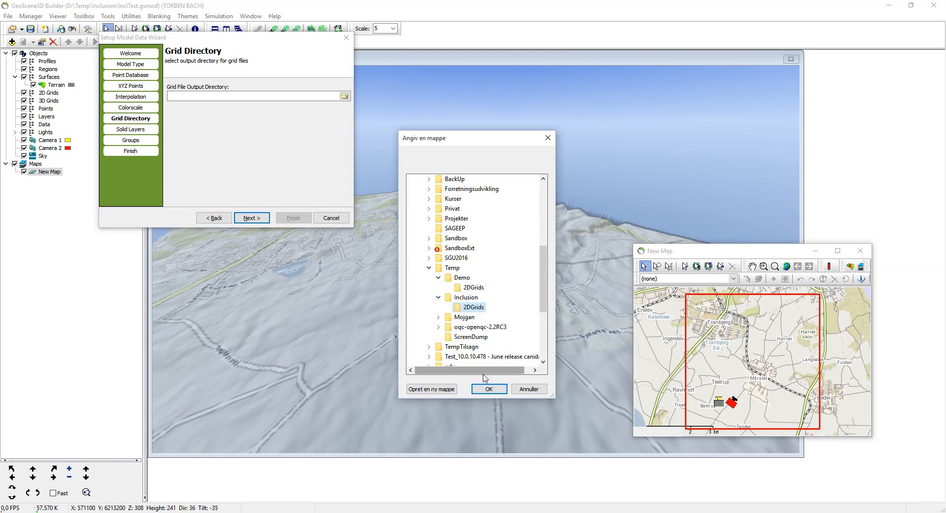
left_click(489, 388)
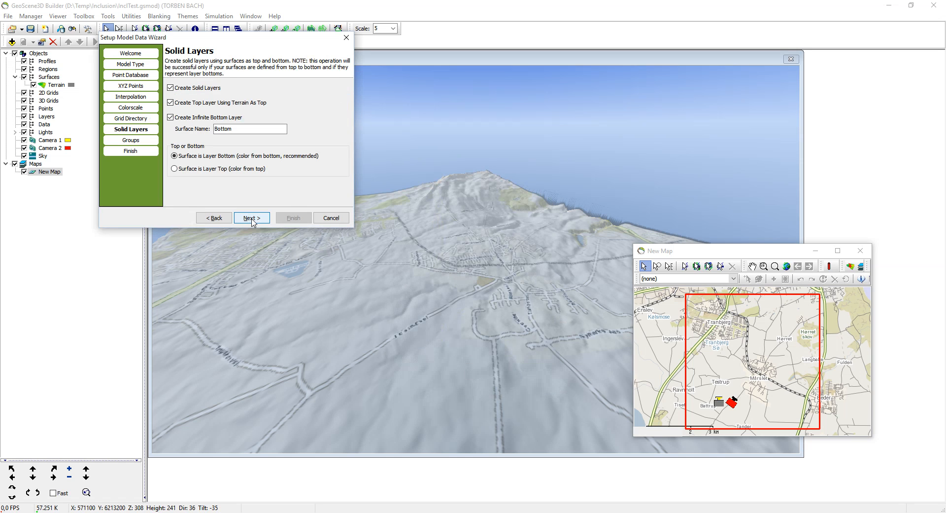
Step: Accept the default solid layer and group settings and finish the wizard
left_click(251, 218)
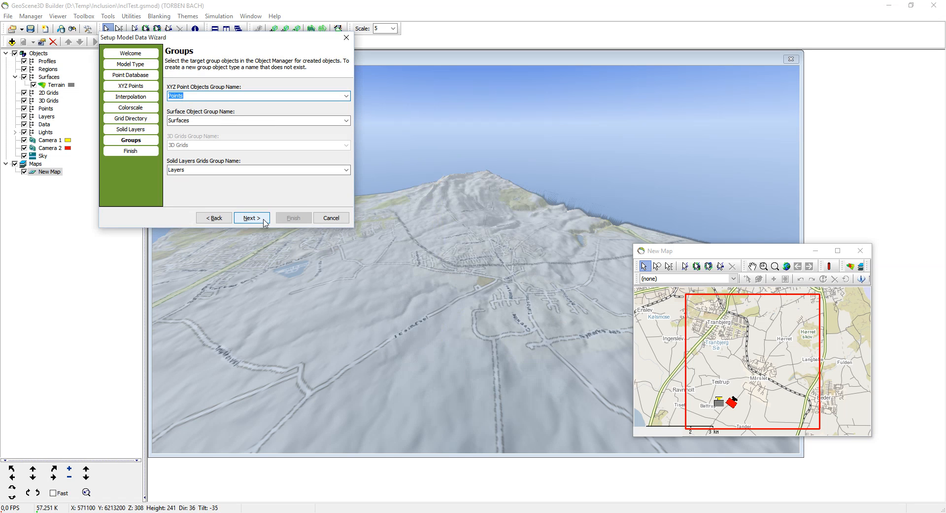
left_click(251, 218)
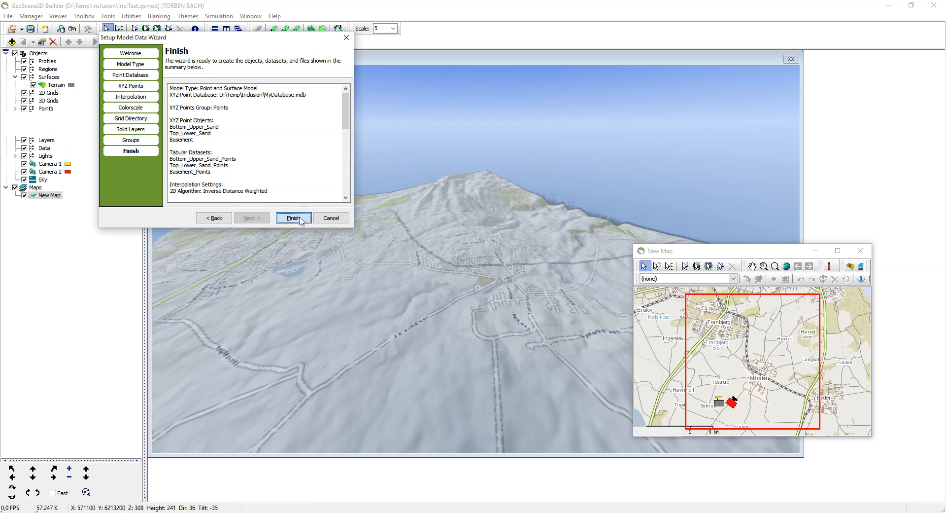
left_click(293, 218)
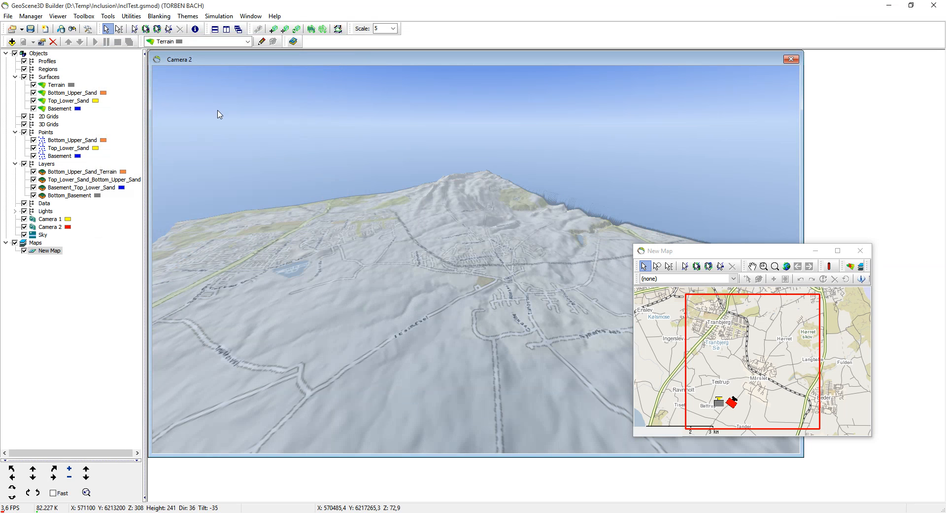
mouse_move(73, 141)
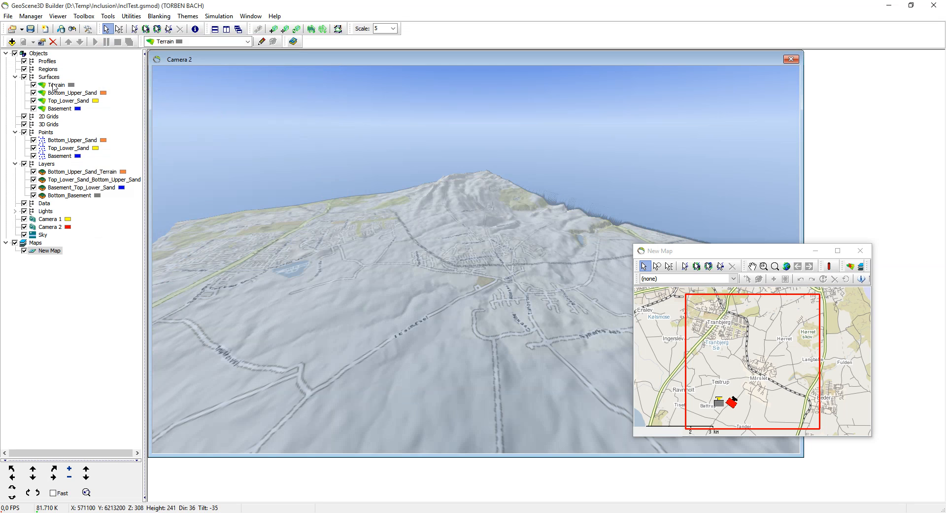
mouse_move(71, 177)
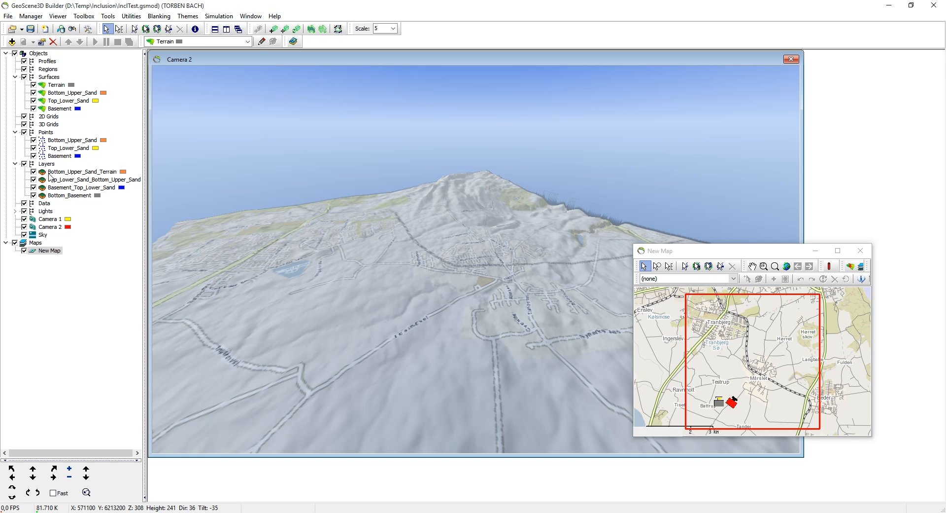
Step: Save the project to InclTest.gsmod and select the Bottom_Upper_Sand_Terrain layer
left_click(30, 28)
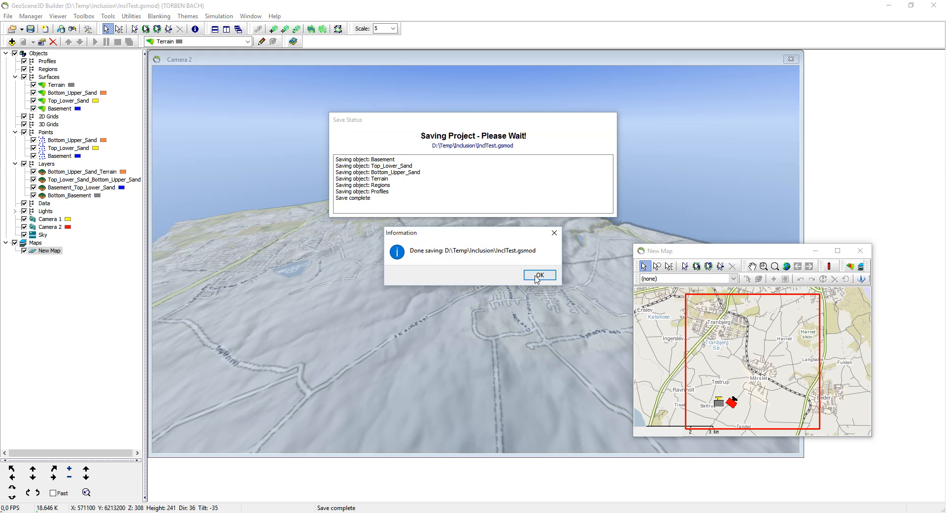
left_click(538, 275)
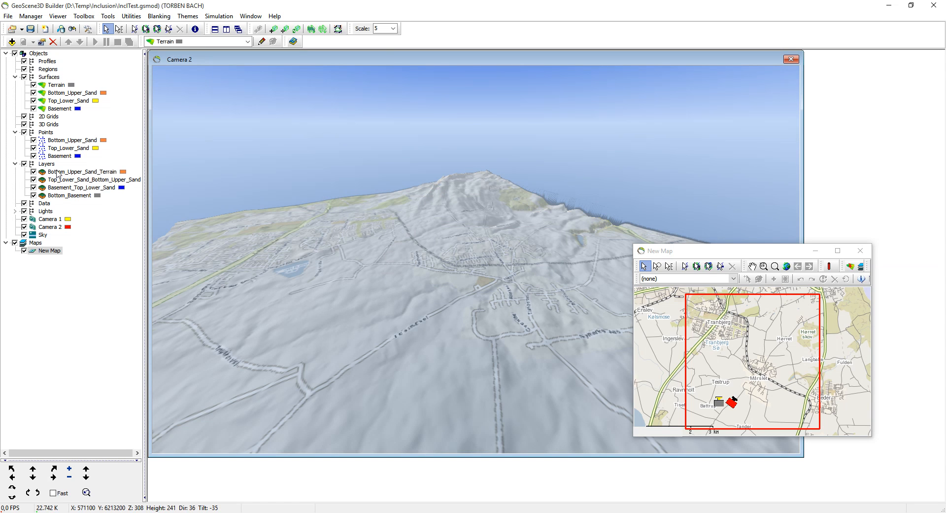
left_click(81, 172)
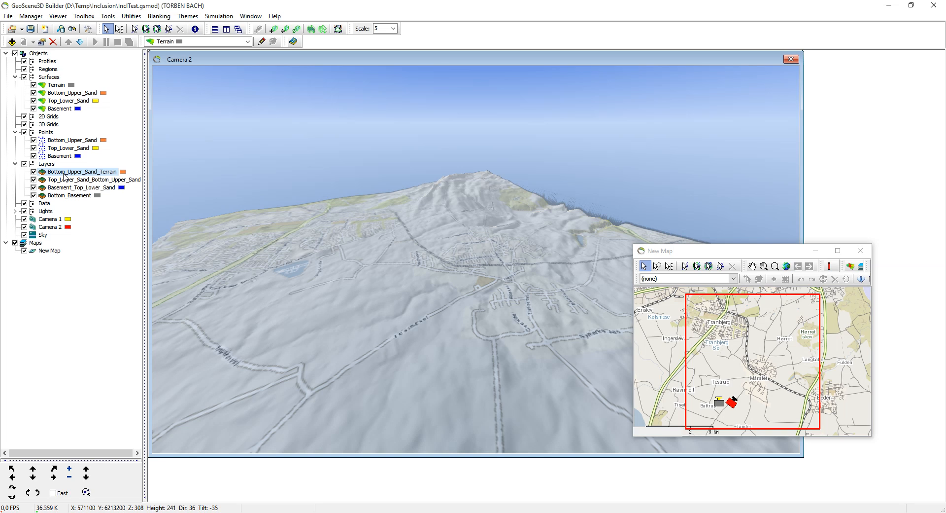
mouse_move(67, 100)
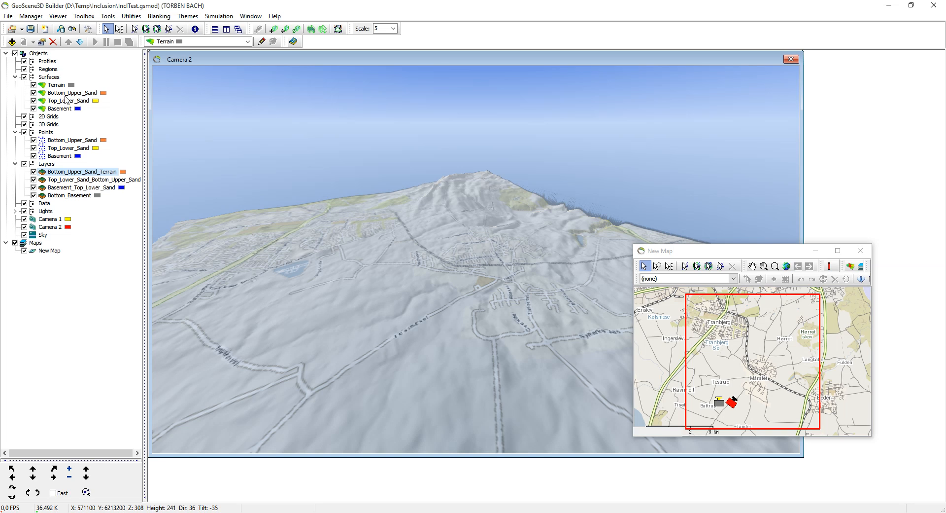
mouse_move(81, 175)
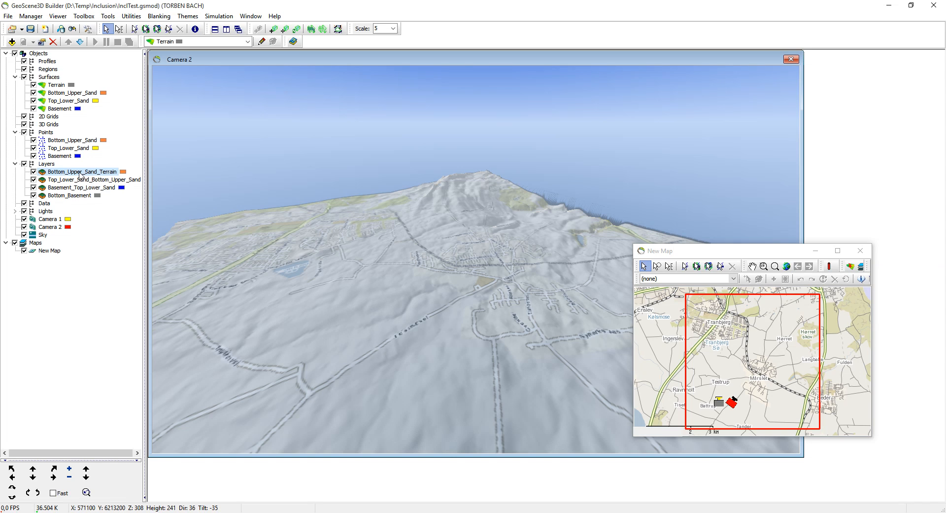
Step: Rename the first two solid layers to Upper_Sand and Clay
double_click(81, 172)
type("Upper_Sand")
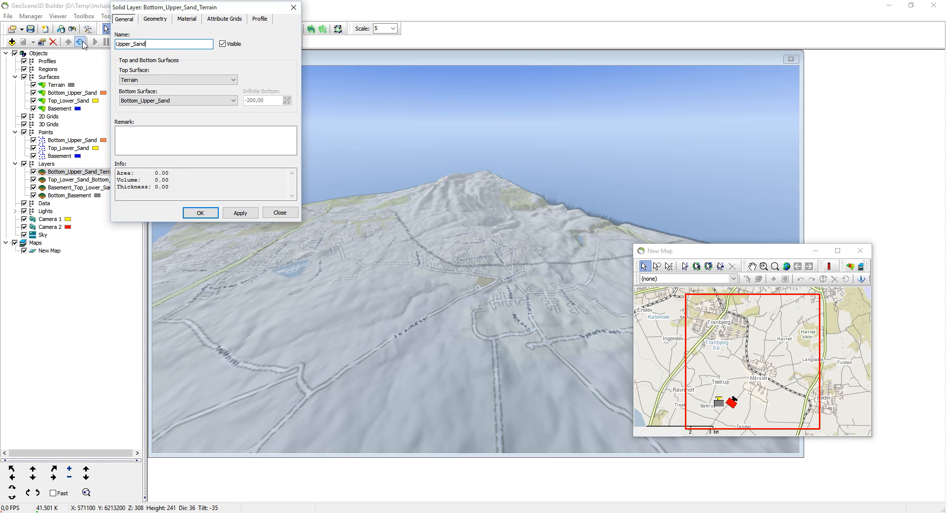
left_click(200, 212)
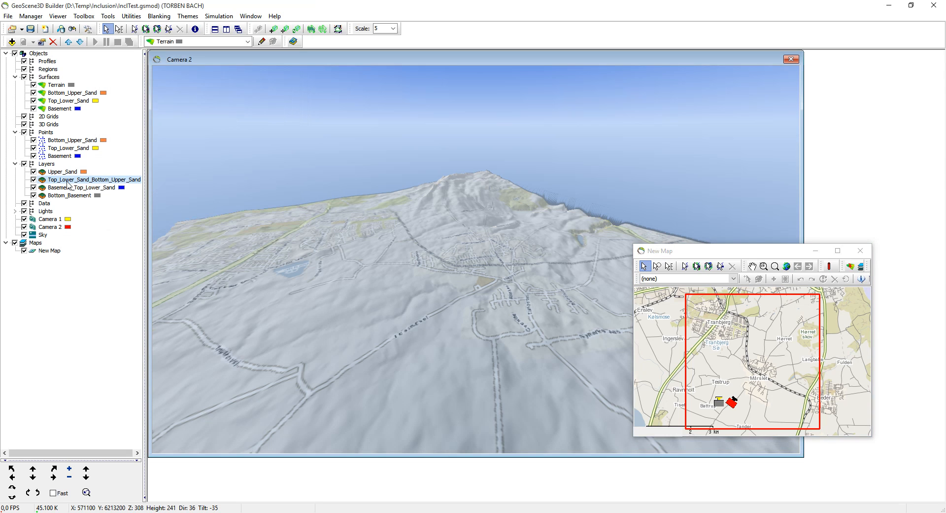
mouse_move(67, 186)
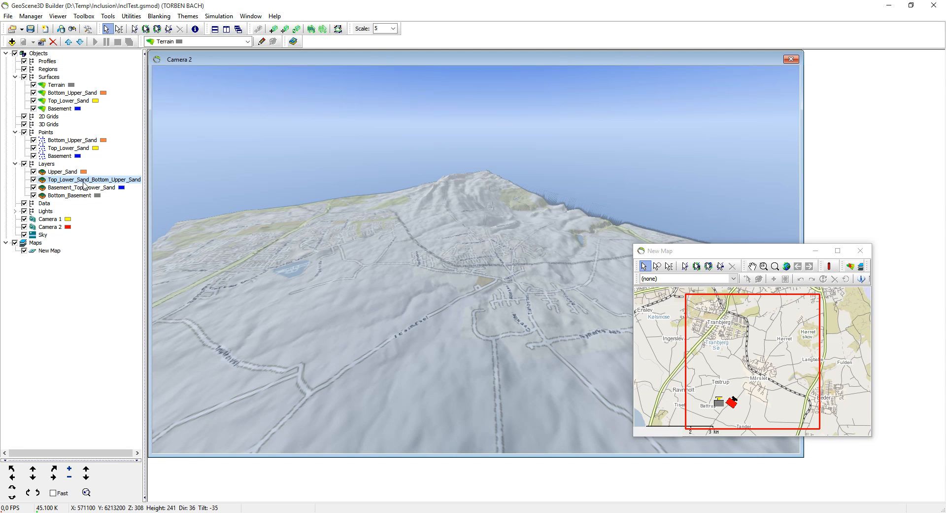
double_click(93, 179)
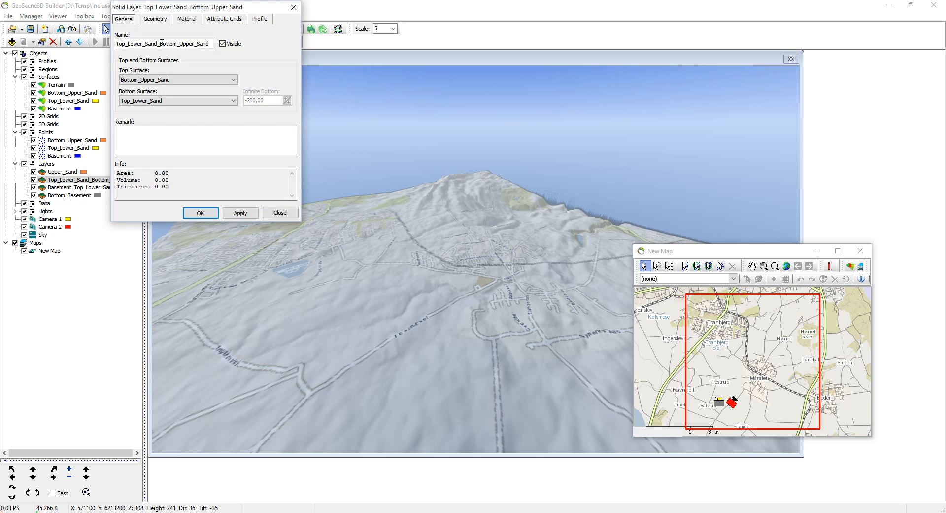
type("C")
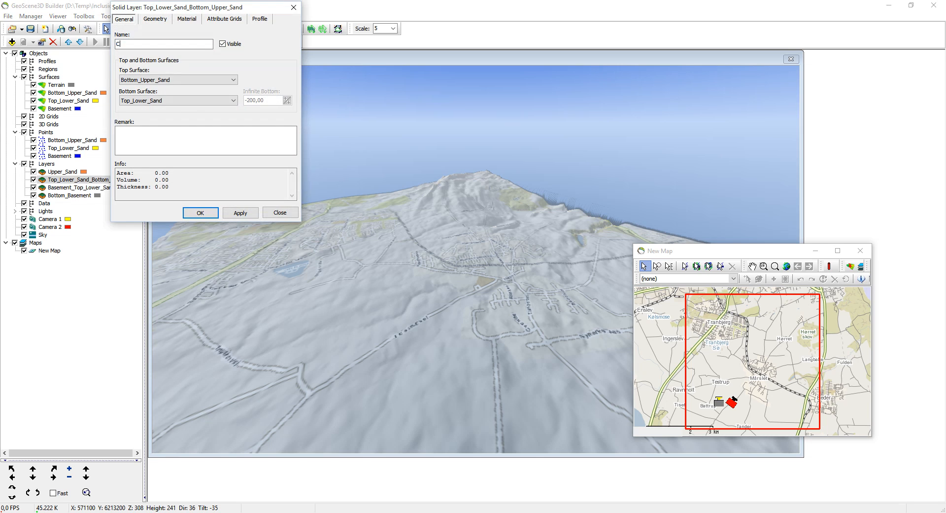
type("lay")
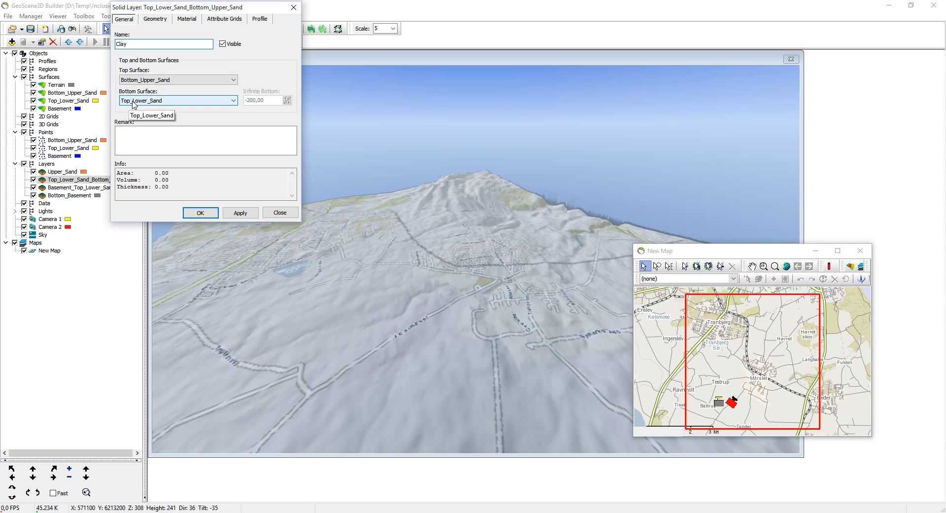
left_click(199, 212)
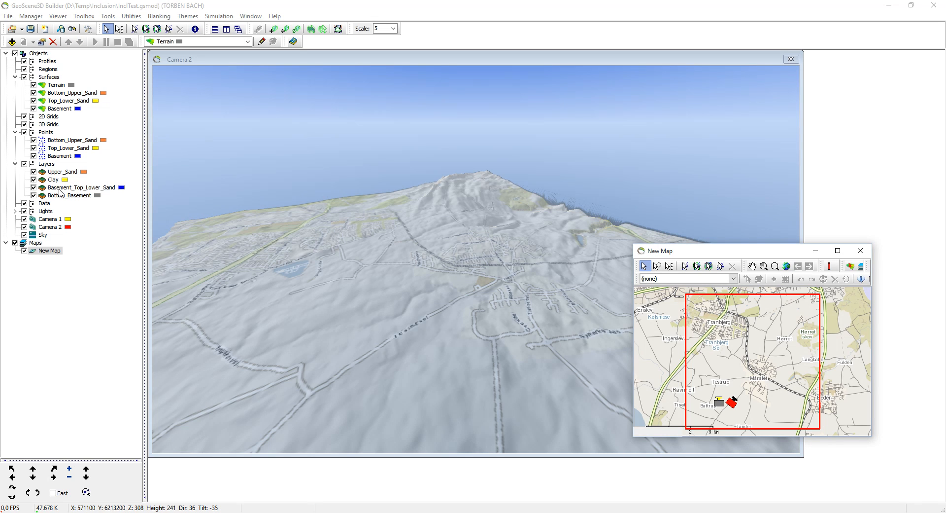
Step: Check the Clay layer's surfaces, then rename Basement_Top_Lower_Sand to Lower_Sand
left_click(81, 187)
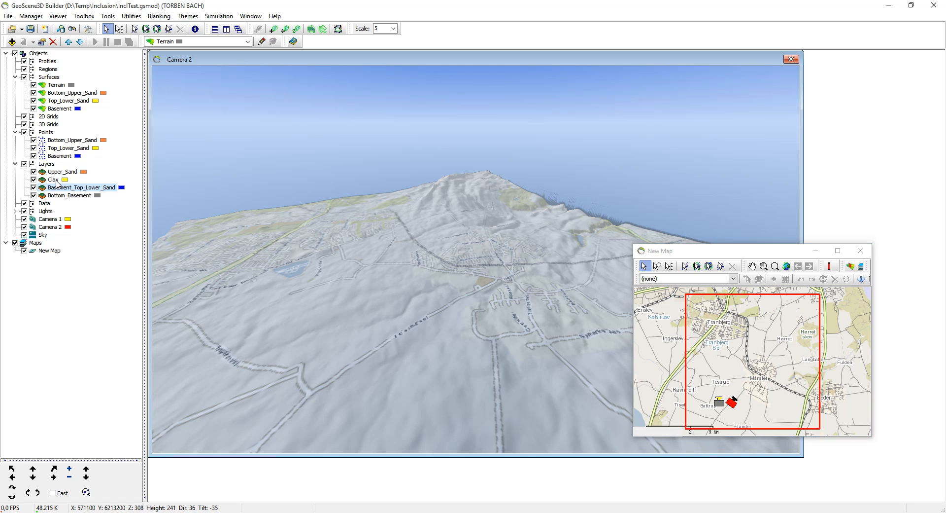
double_click(53, 179)
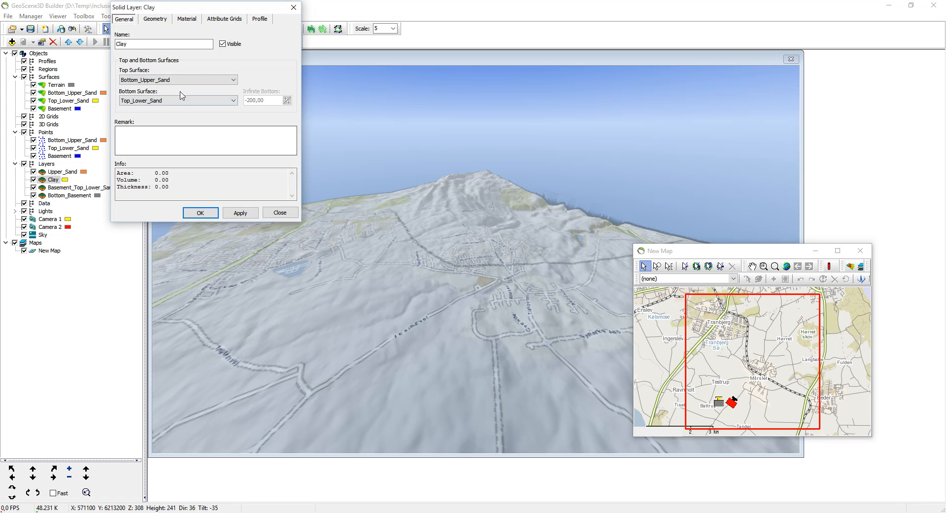
left_click(279, 212)
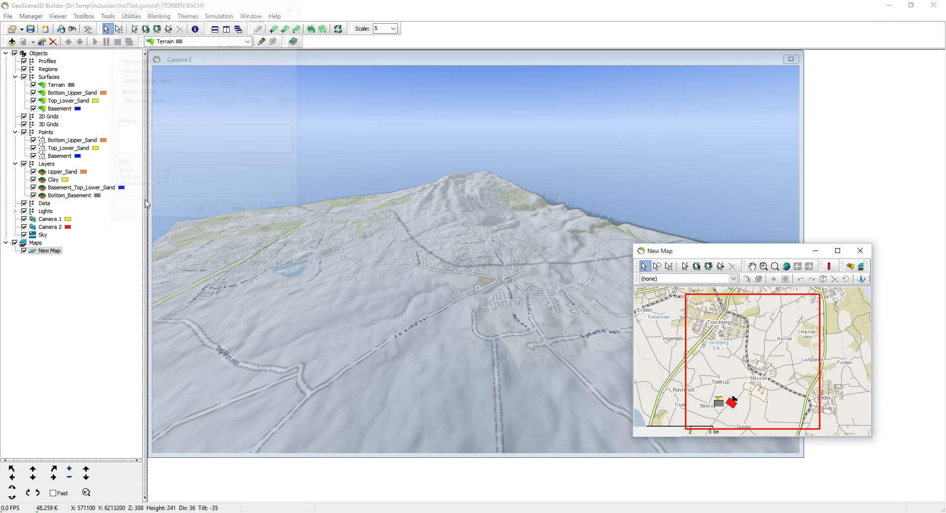
left_click(80, 187)
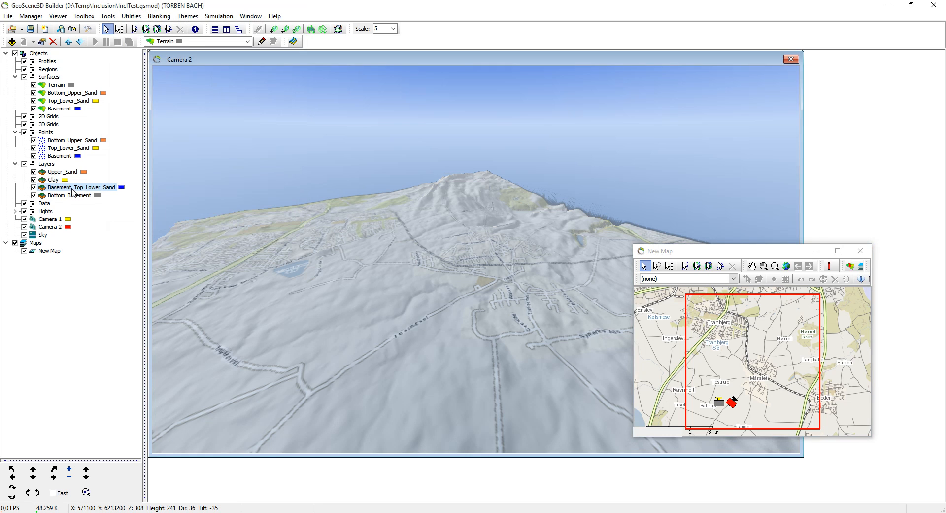
double_click(82, 187)
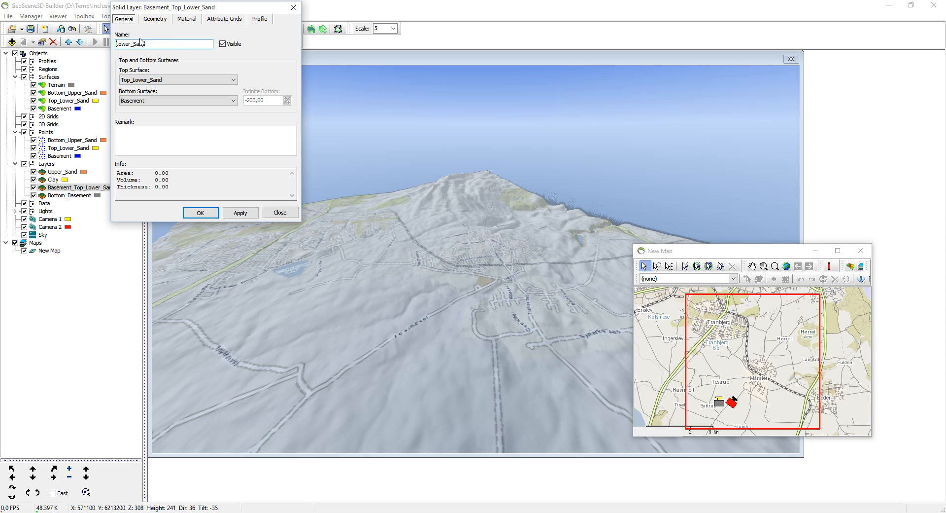
left_click(280, 212)
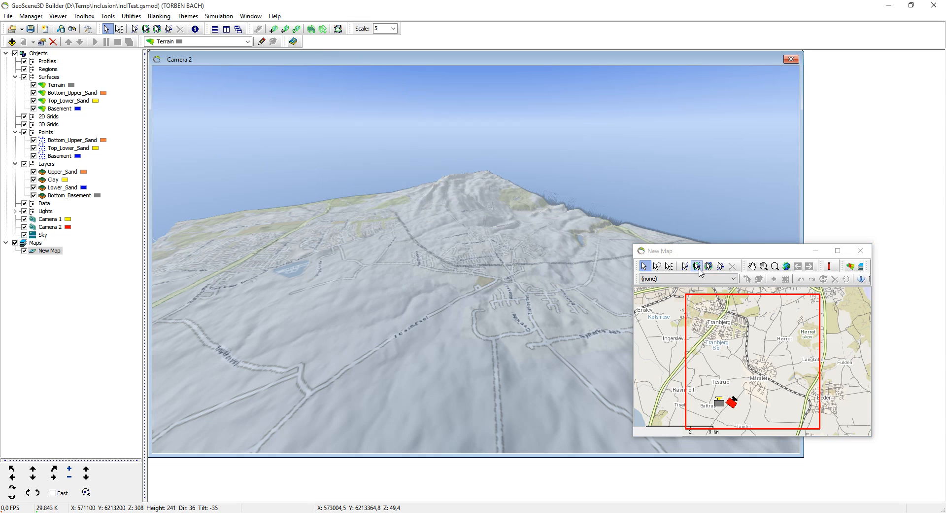
Step: Digitize the Crosssection 1 profile and select Bottom_Upper_Sand as the surface to edit
left_click(696, 266)
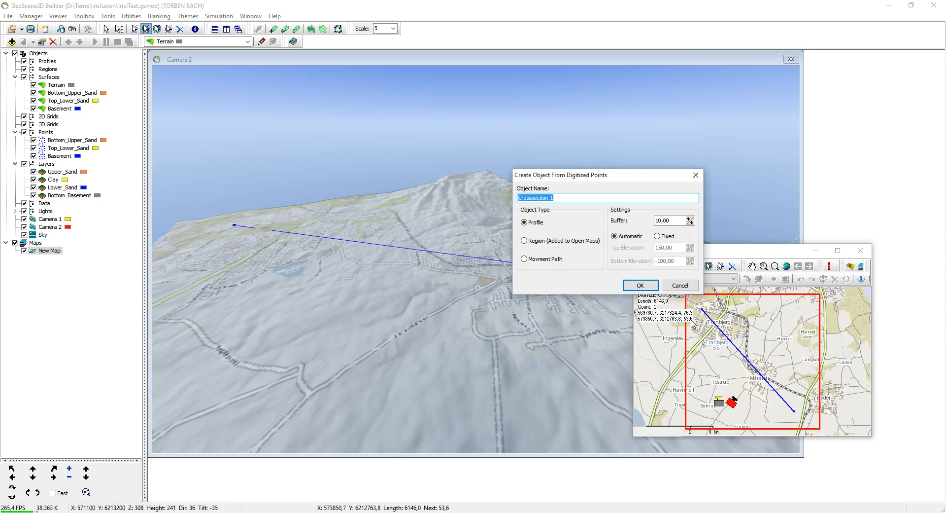
left_click(641, 285)
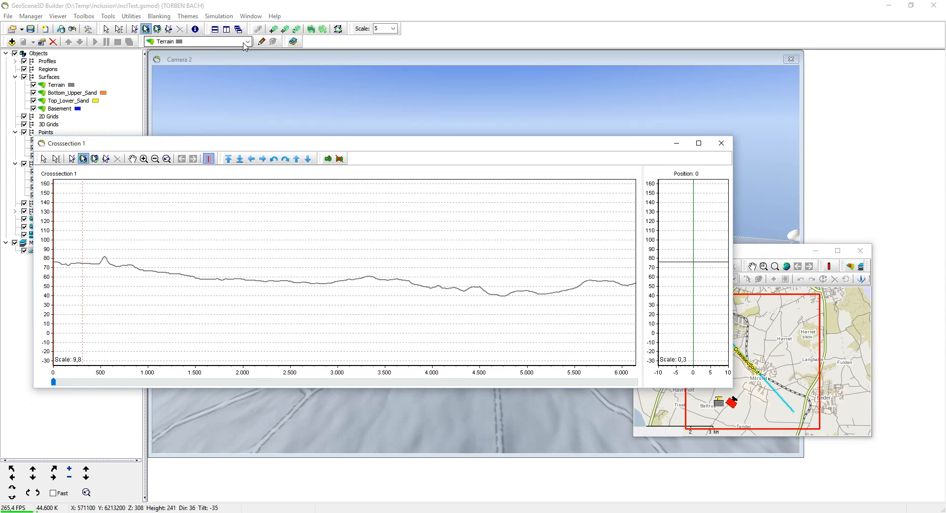
left_click(247, 41)
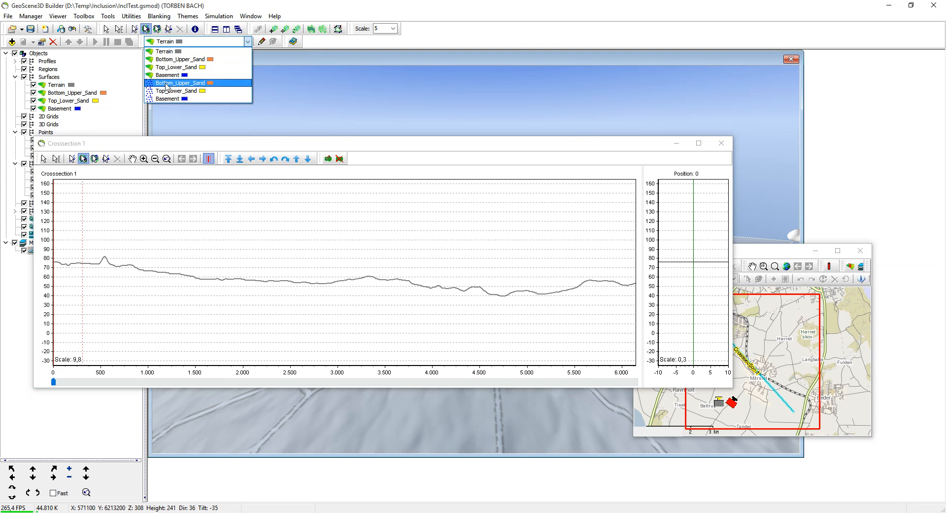
left_click(177, 83)
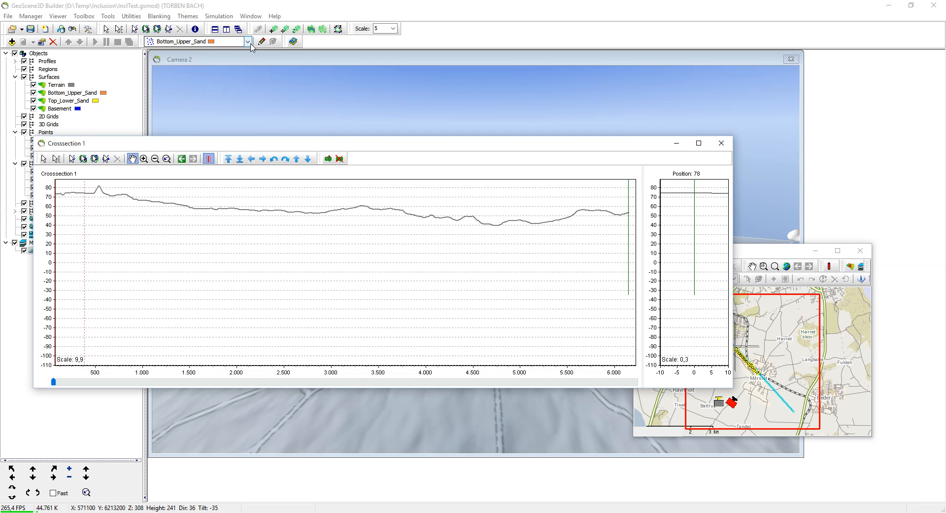
left_click(261, 42)
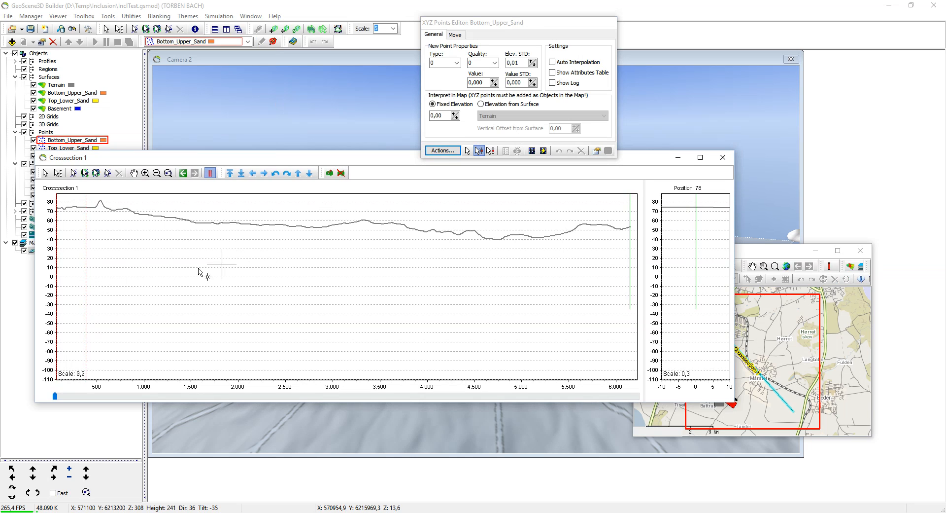
Step: Place Bottom_Upper_Sand points along Crosssection 1, regrid them, and switch to Top_Lower_Sand
left_click(82, 273)
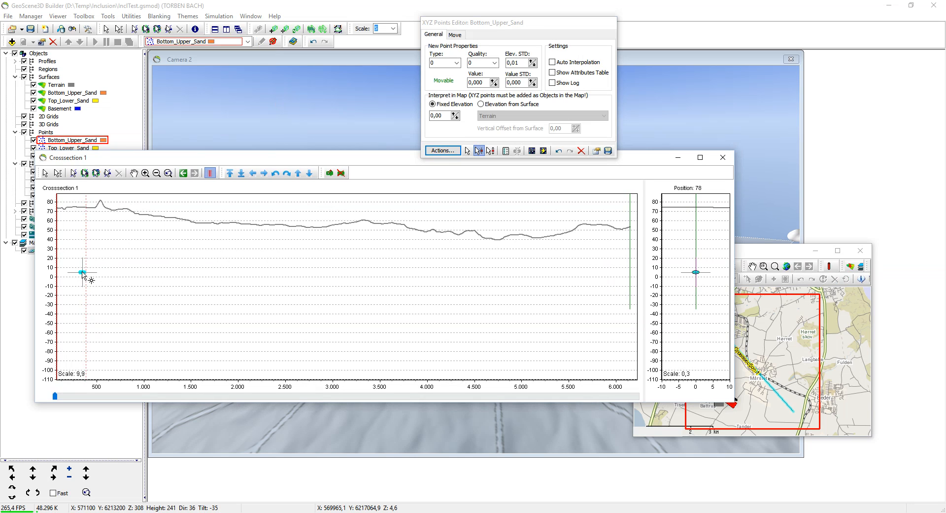
left_click(236, 281)
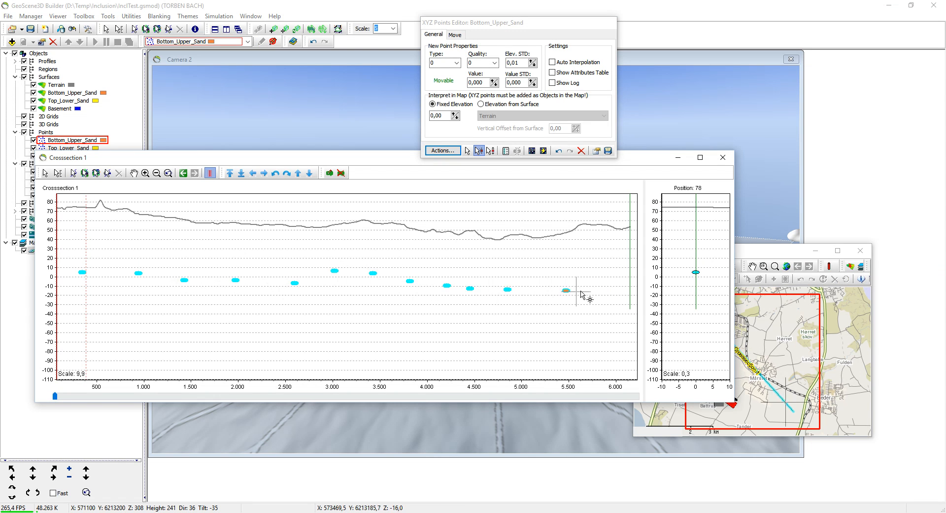
left_click(543, 151)
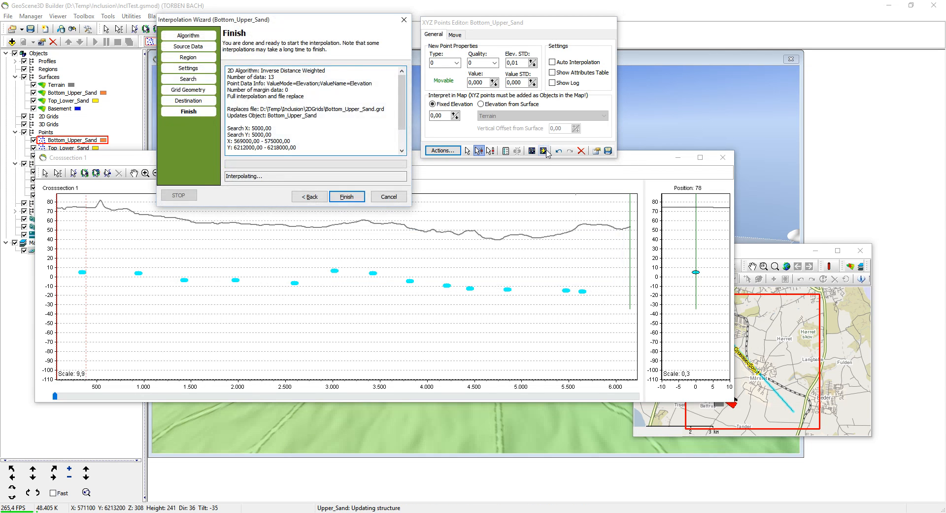
left_click(347, 196)
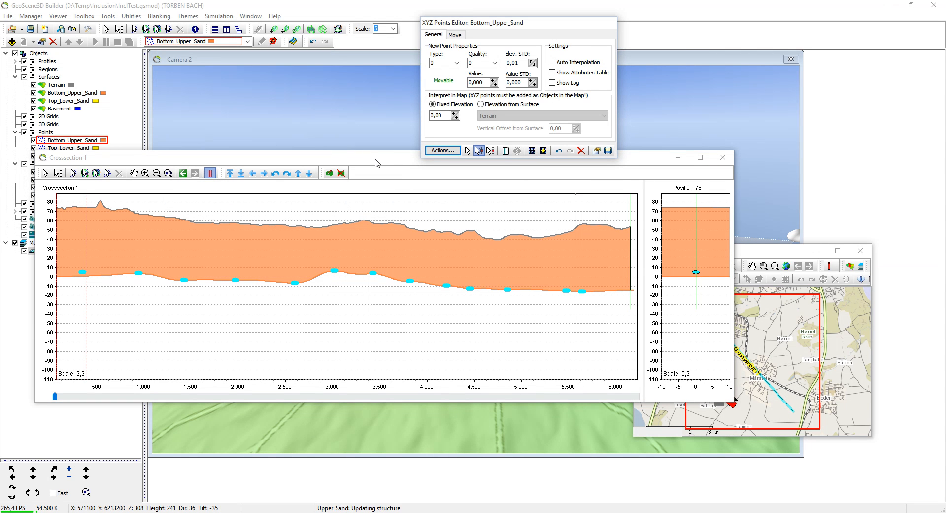
left_click(247, 41)
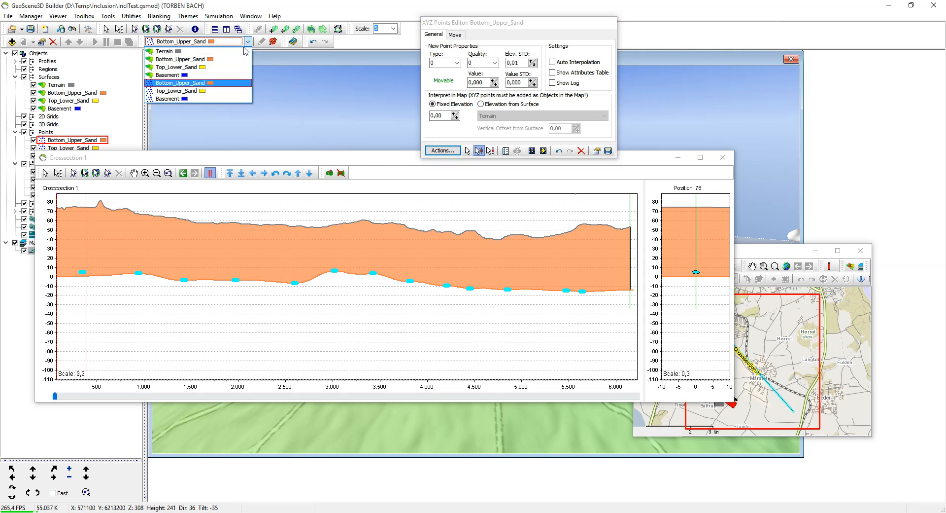
mouse_move(179, 91)
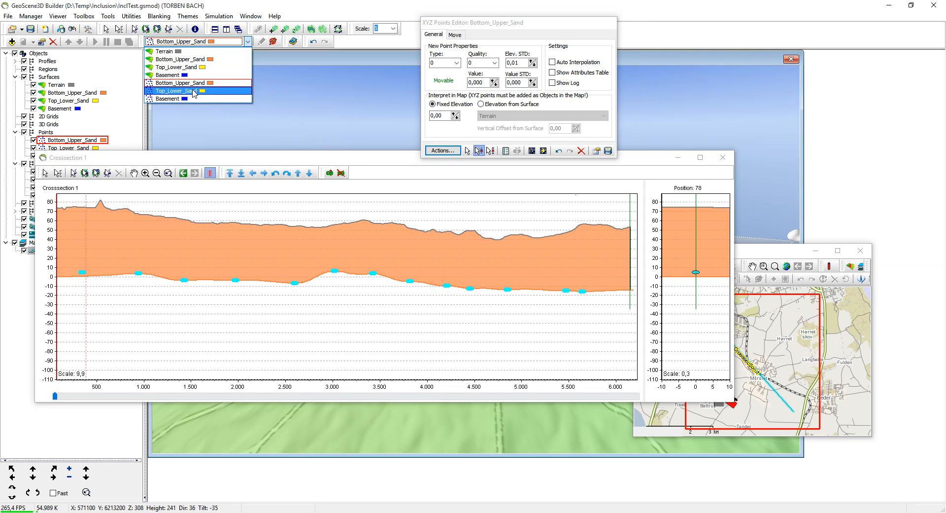
left_click(175, 91)
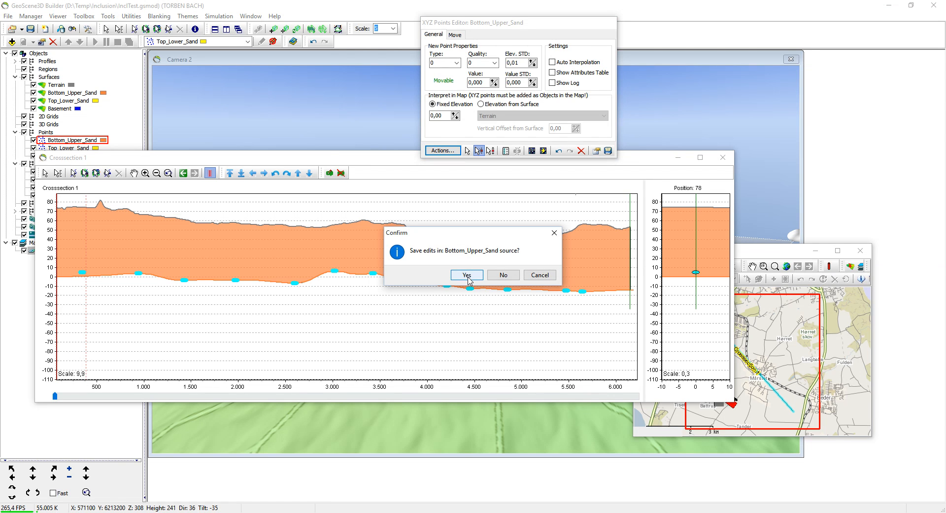
Step: Save Bottom_Upper_Sand edits, shape Top_Lower_Sand near x 3,700, and regrid it
left_click(465, 275)
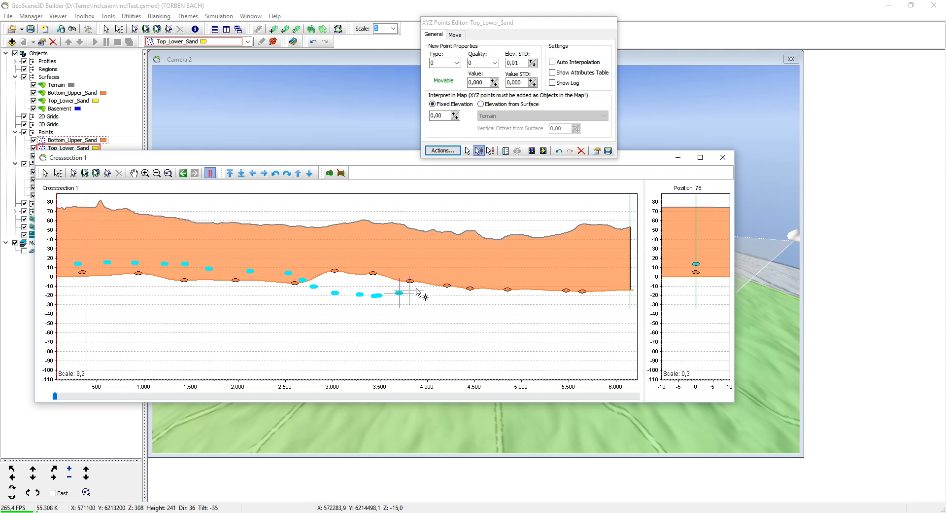
left_click_drag(411, 281, 498, 282)
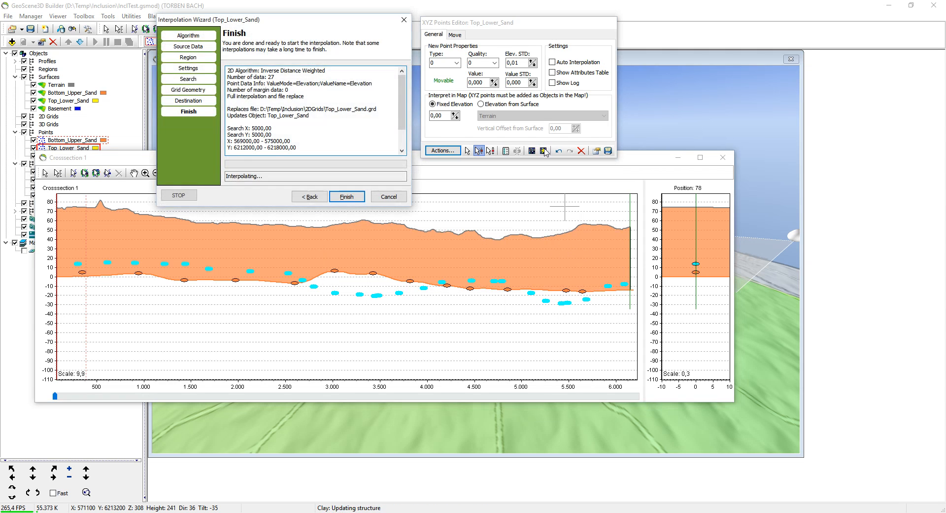
left_click(347, 196)
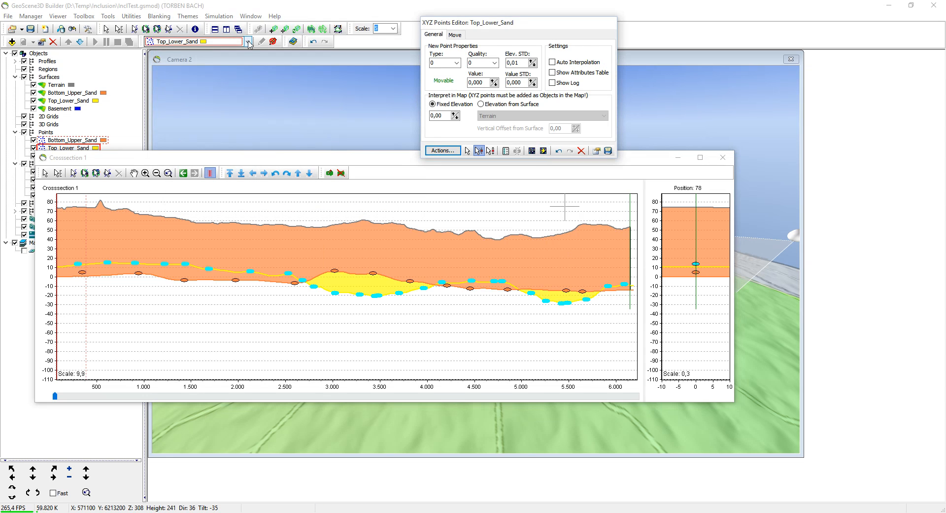
Step: Add a deep Basement point at the section's right end, then save the project
left_click(247, 40)
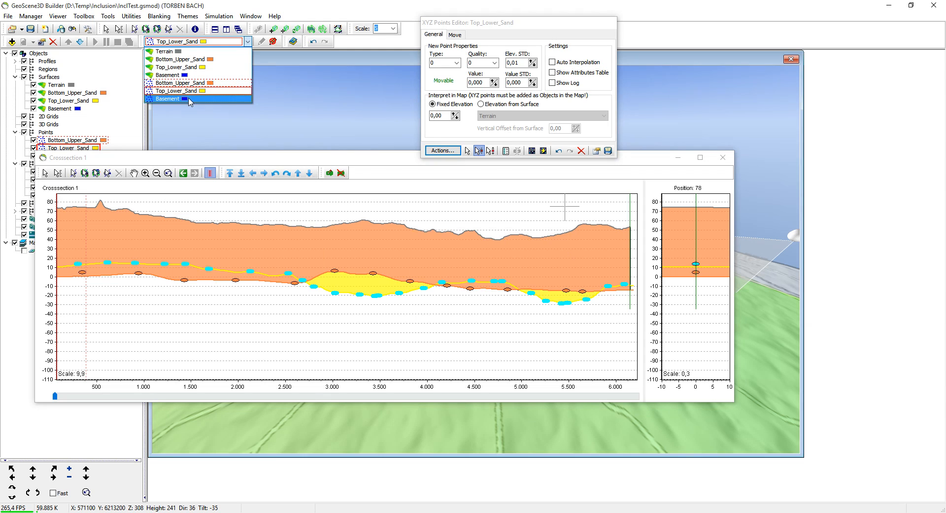
left_click(169, 99)
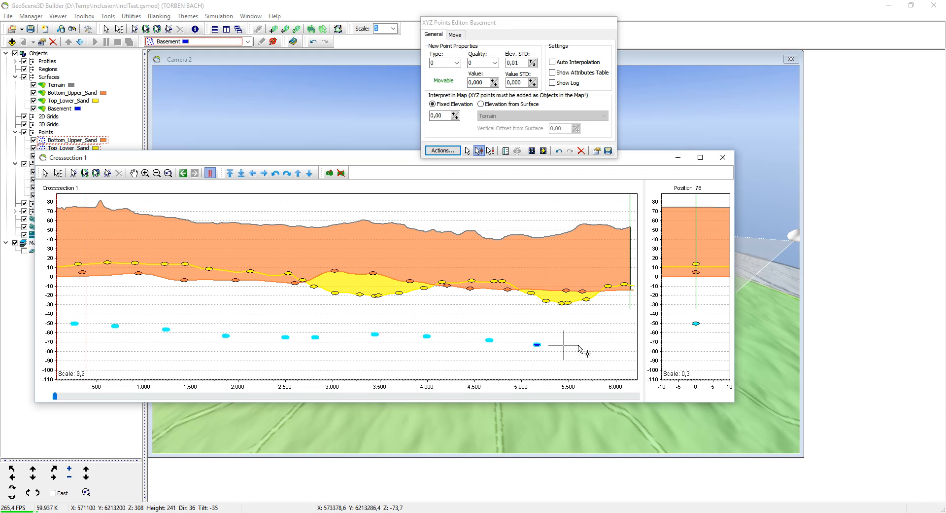
left_click(542, 150)
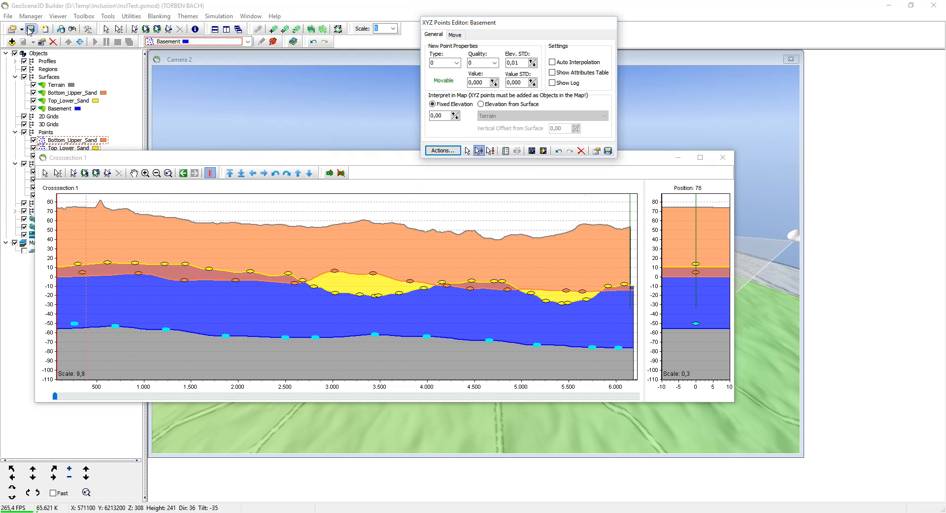
left_click(30, 28)
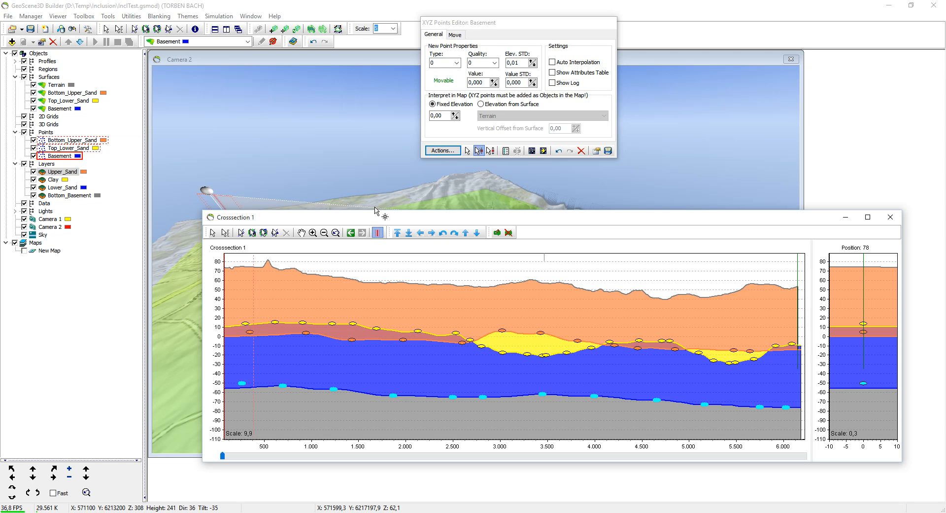
mouse_move(373, 212)
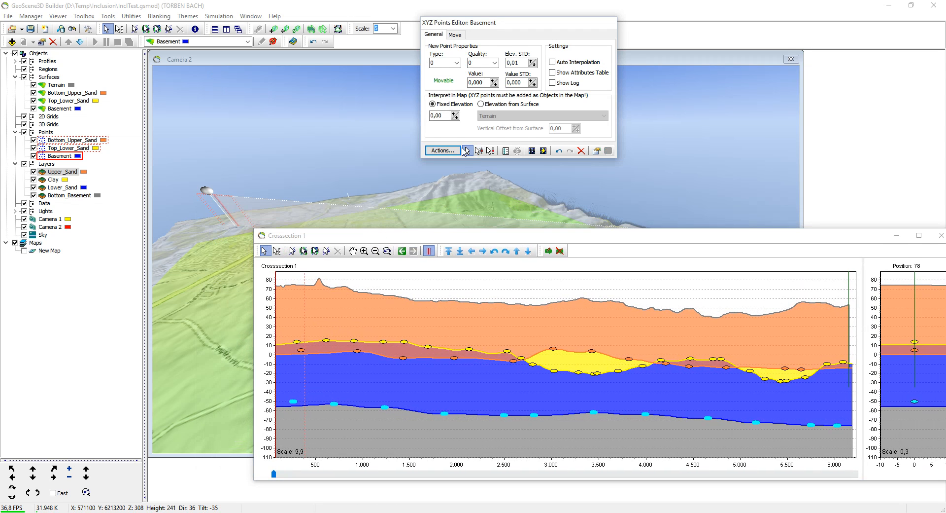
mouse_move(82, 19)
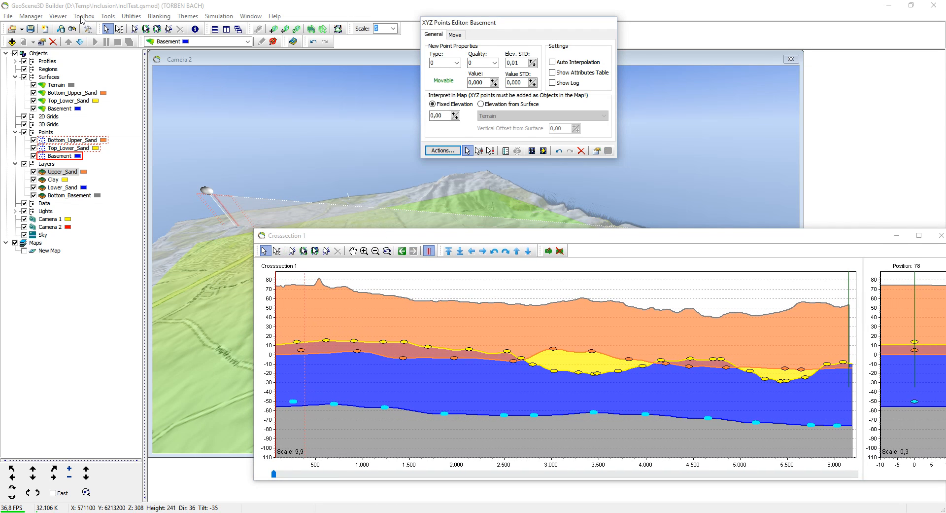
Step: Close the XYZ Points Editor and open the Grid Adjustment and Evaluation setup table
left_click(273, 41)
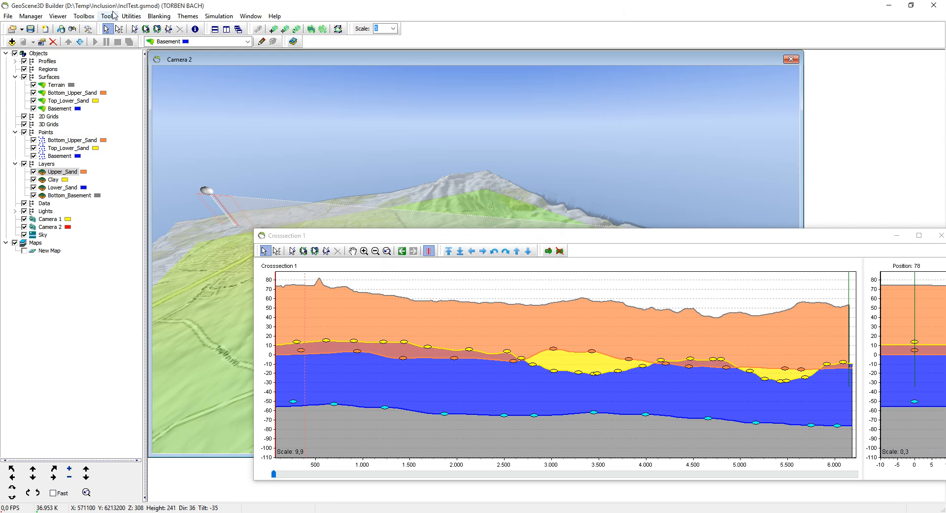
left_click(83, 16)
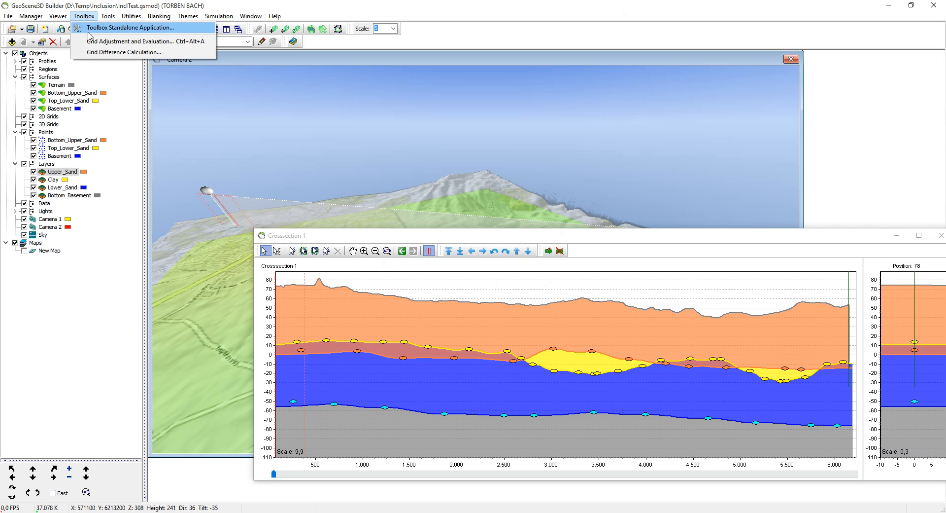
mouse_move(131, 41)
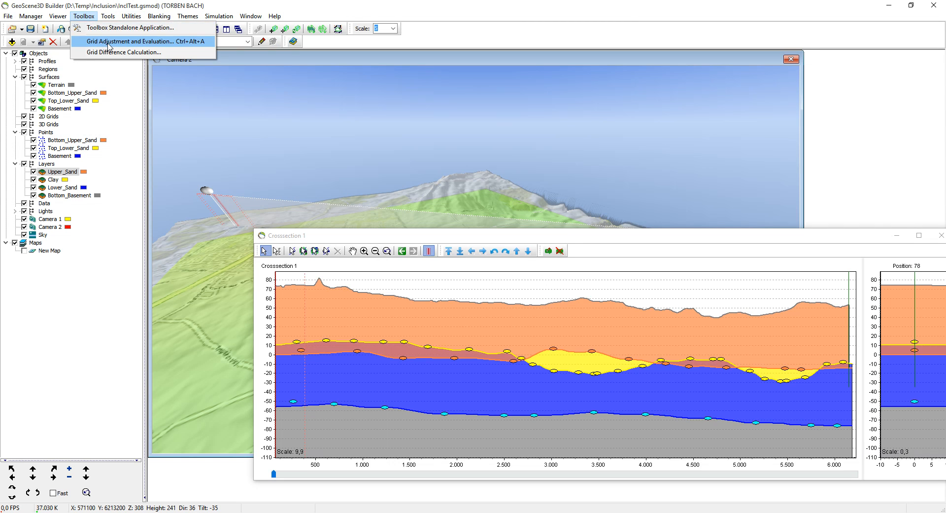
left_click(129, 41)
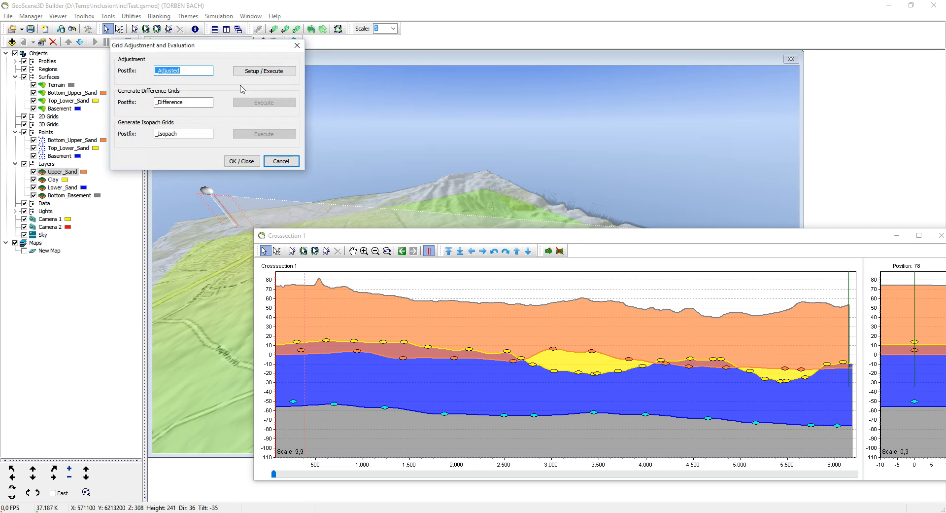
left_click(263, 70)
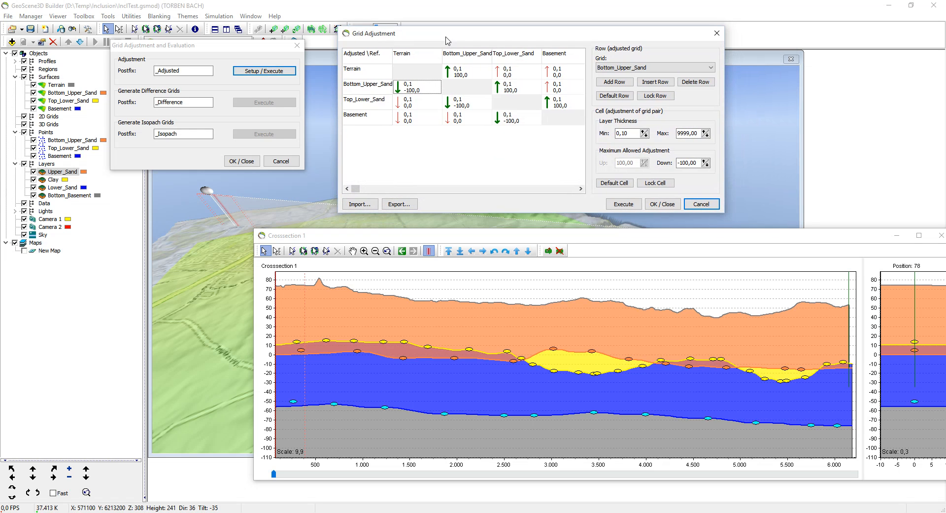
mouse_move(380, 87)
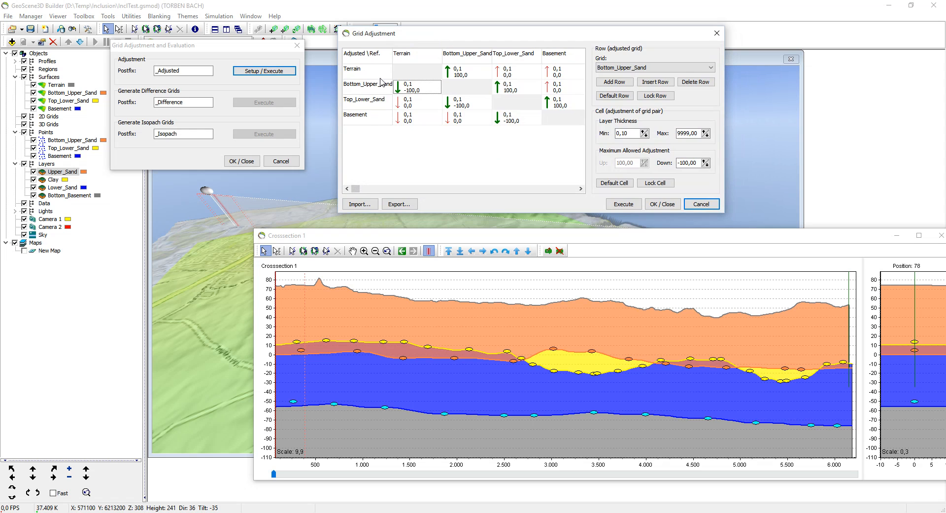
mouse_move(389, 60)
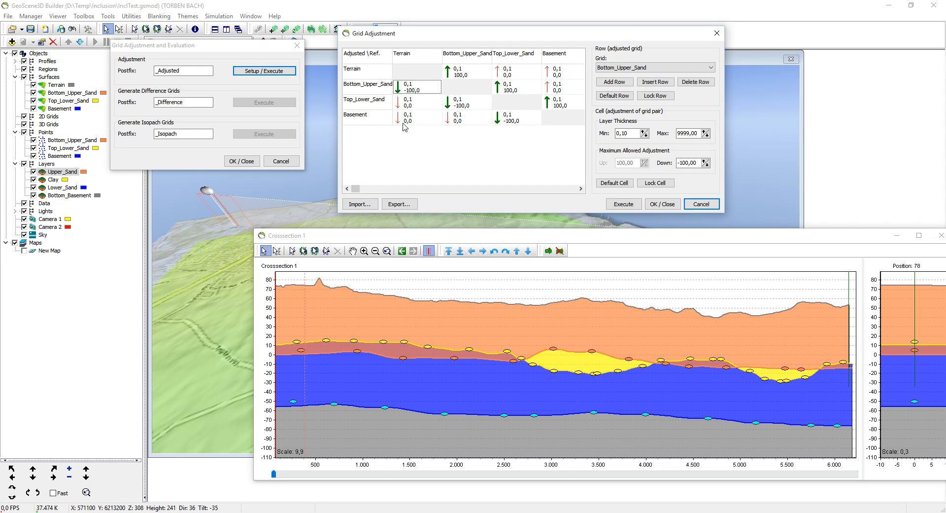
mouse_move(414, 124)
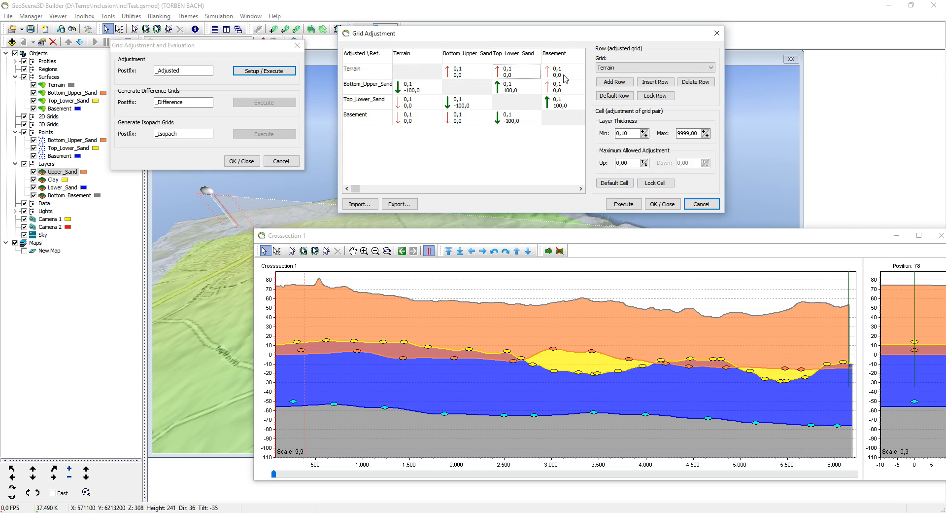
Step: Give Top_Lower_Sand and Basement a -100 Down limit against the grids above them
left_click(417, 101)
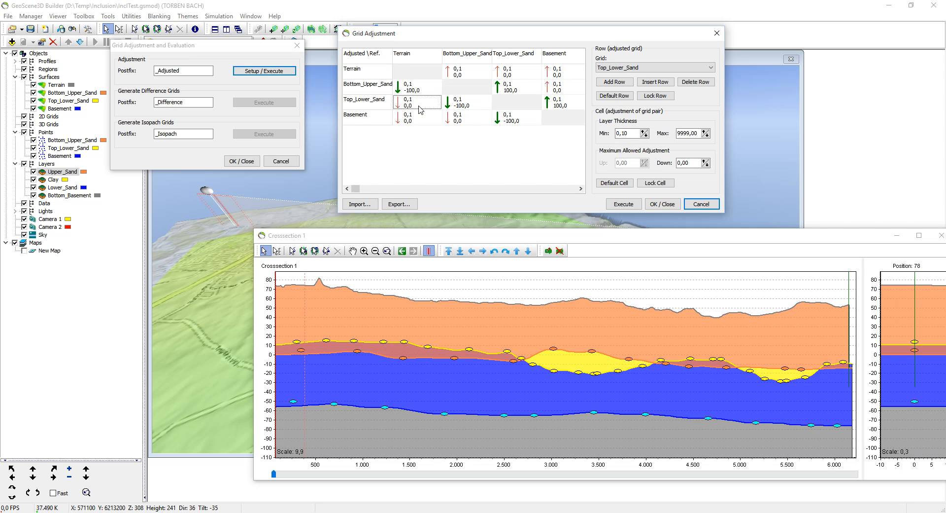
left_click(627, 133)
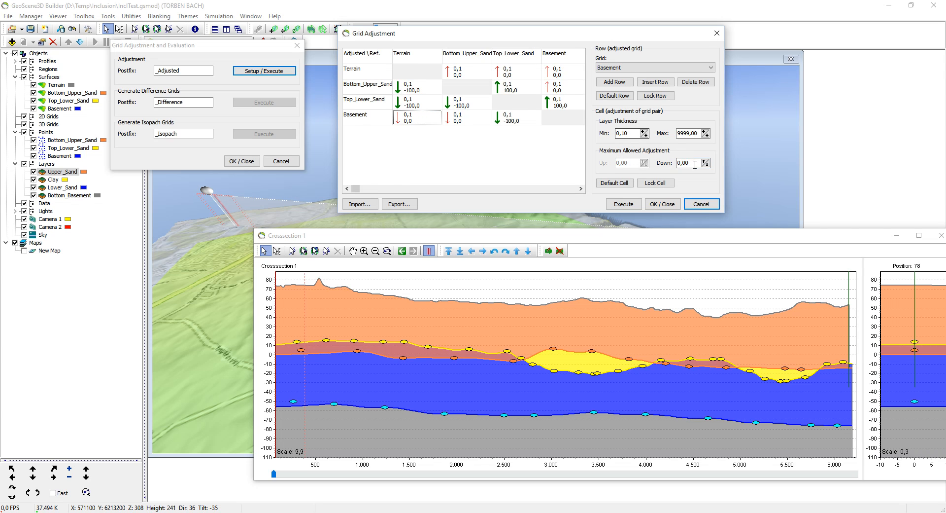
left_click(416, 118)
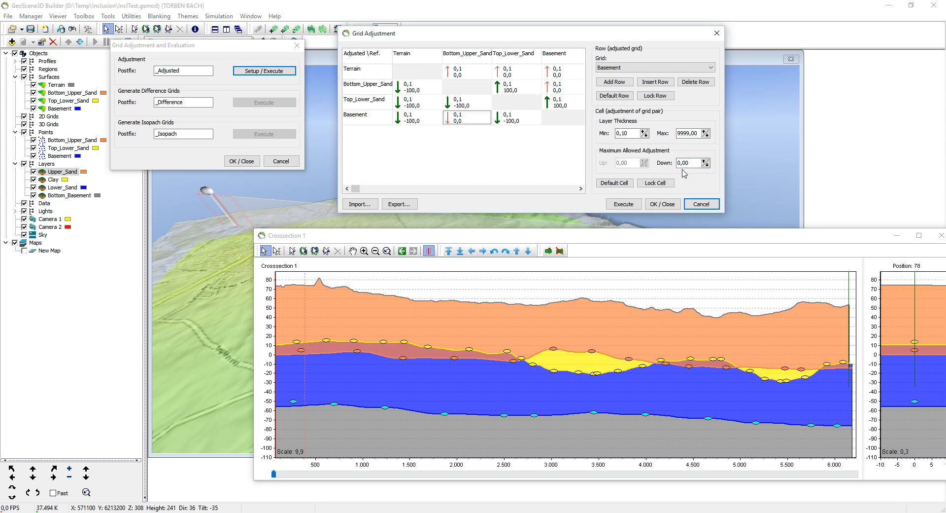
left_click(690, 163)
type("-100")
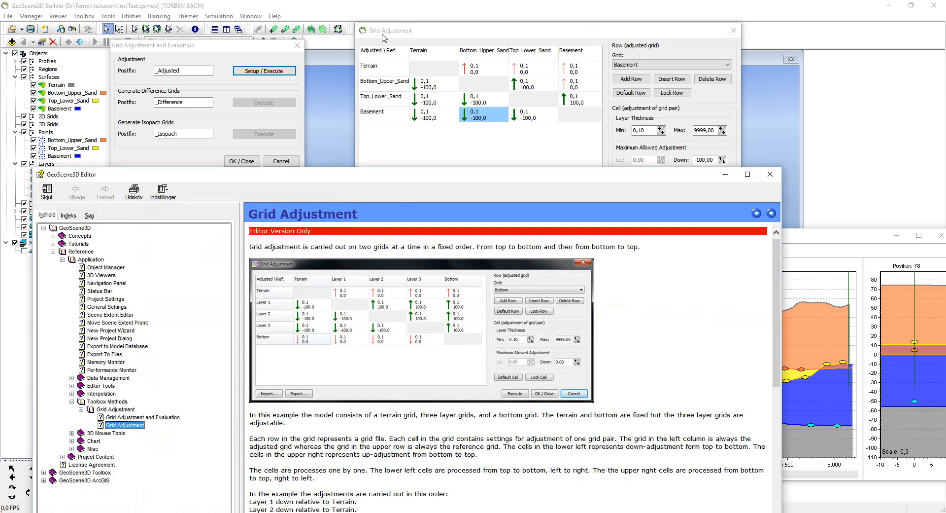
Step: Scroll the Grid Adjustment help page to read the order of grid pair adjustment
scroll("down", 3)
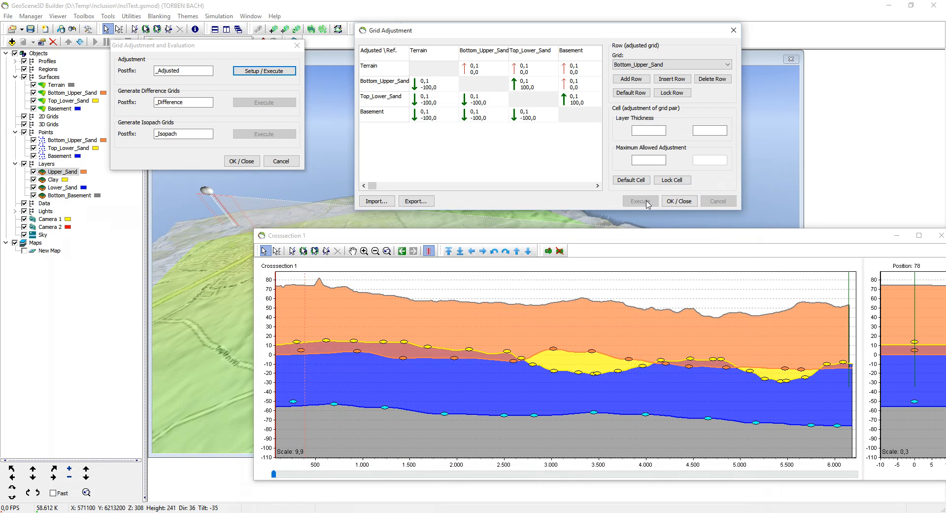
Step: Run the surface adjustment, confirm the grid pair settings, and close both adjustment dialogs
left_click(640, 201)
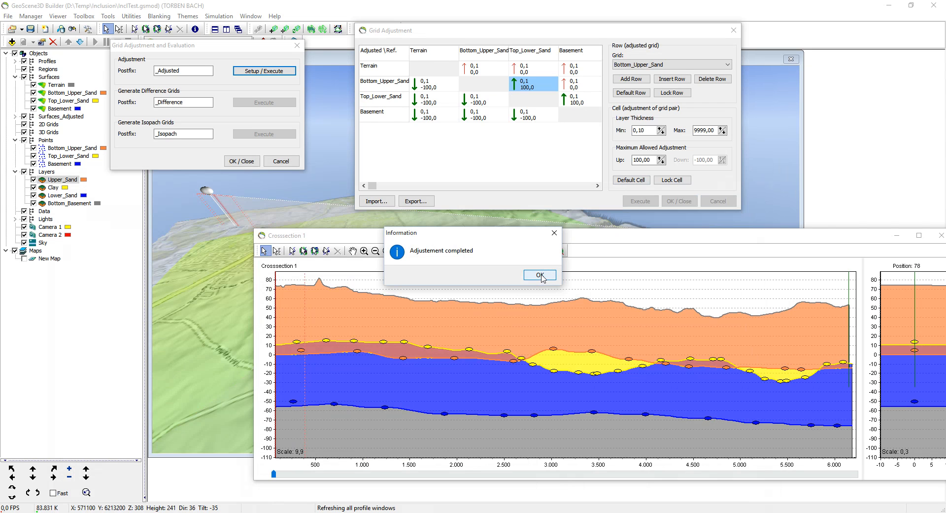
left_click(538, 274)
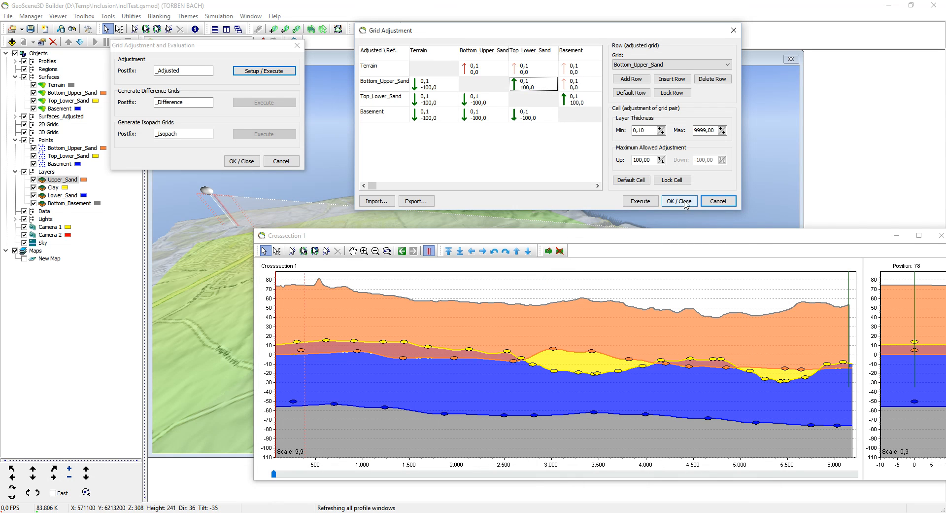
left_click(678, 201)
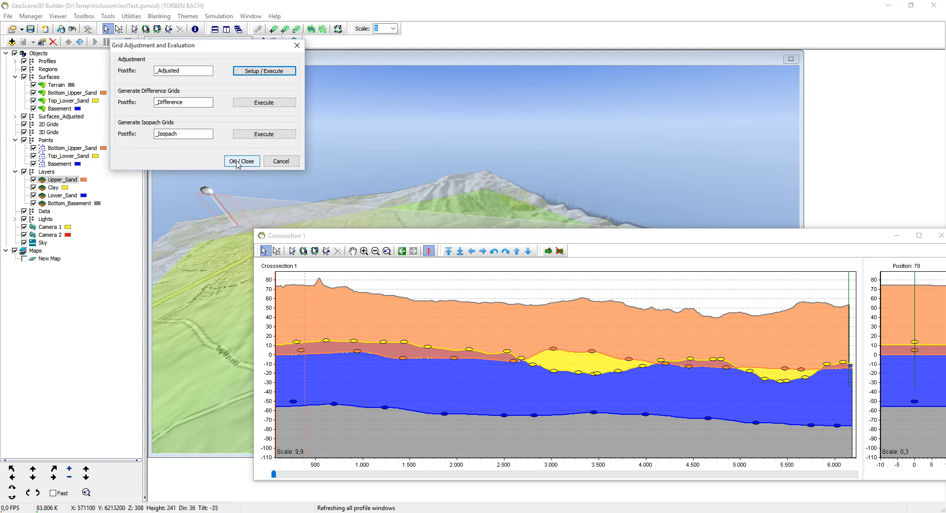
left_click(241, 161)
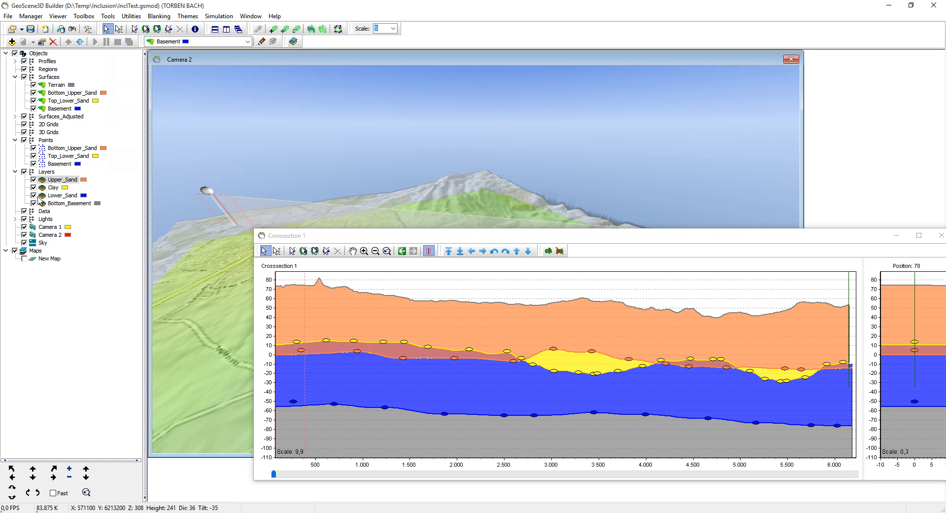
mouse_move(48, 124)
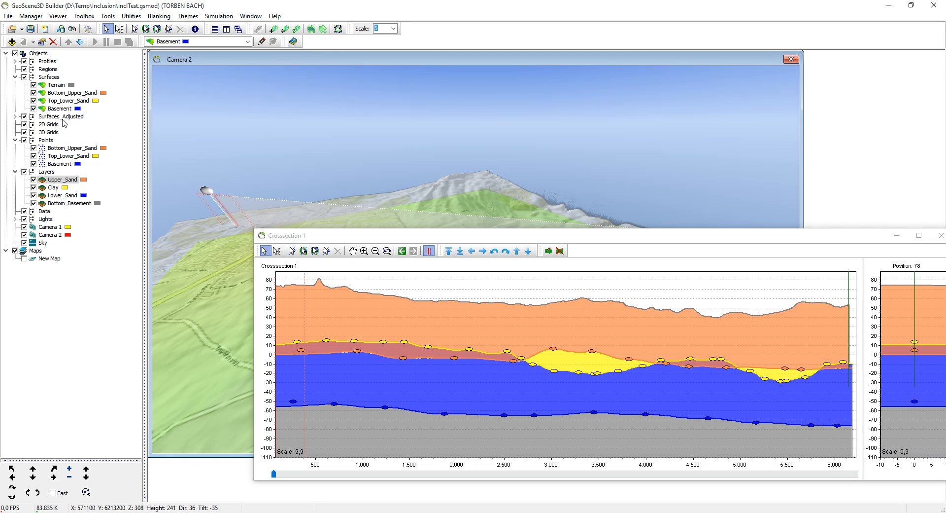
Step: Expand the Surfaces_Adjusted group and toggle visibility of the original surfaces
left_click(15, 116)
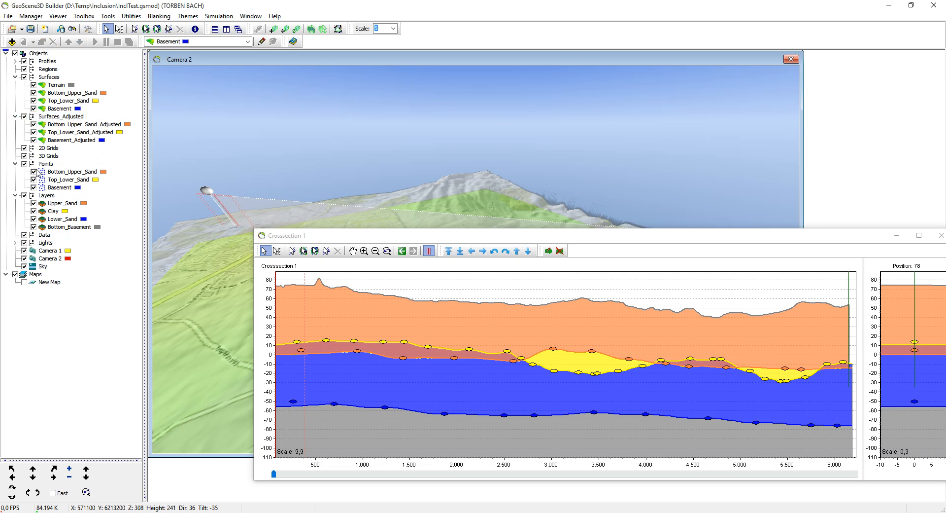
mouse_move(38, 172)
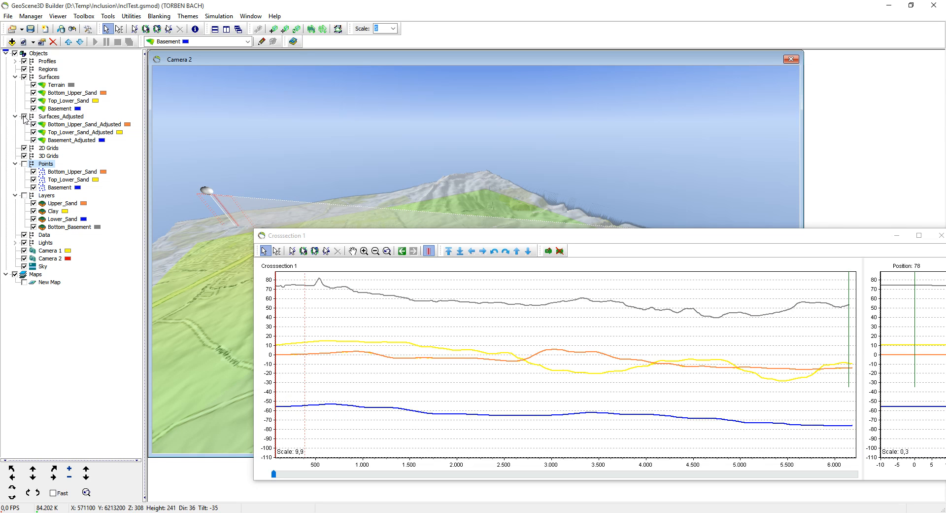
left_click(61, 116)
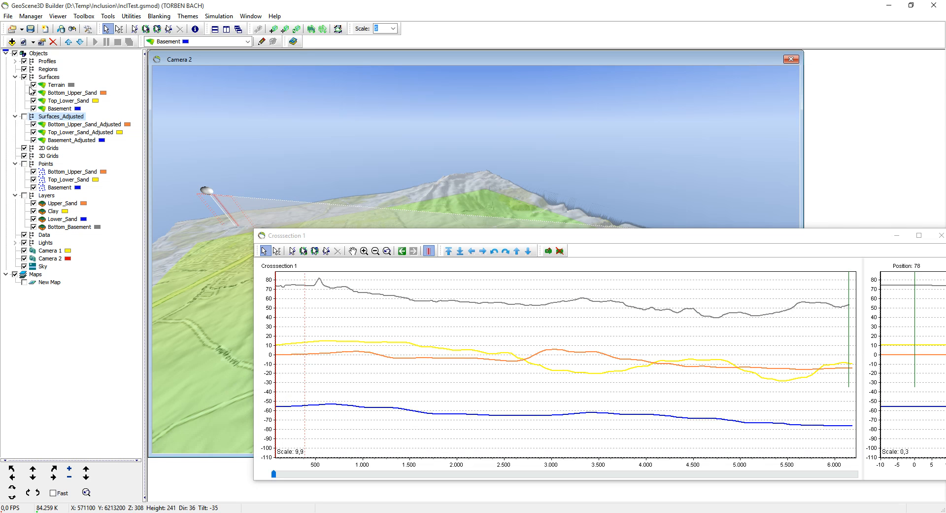
left_click(34, 77)
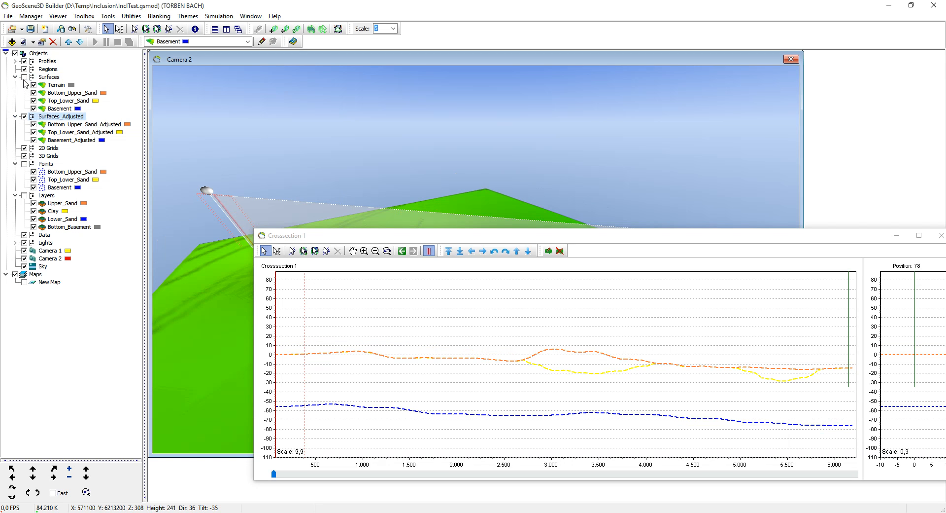
left_click(34, 84)
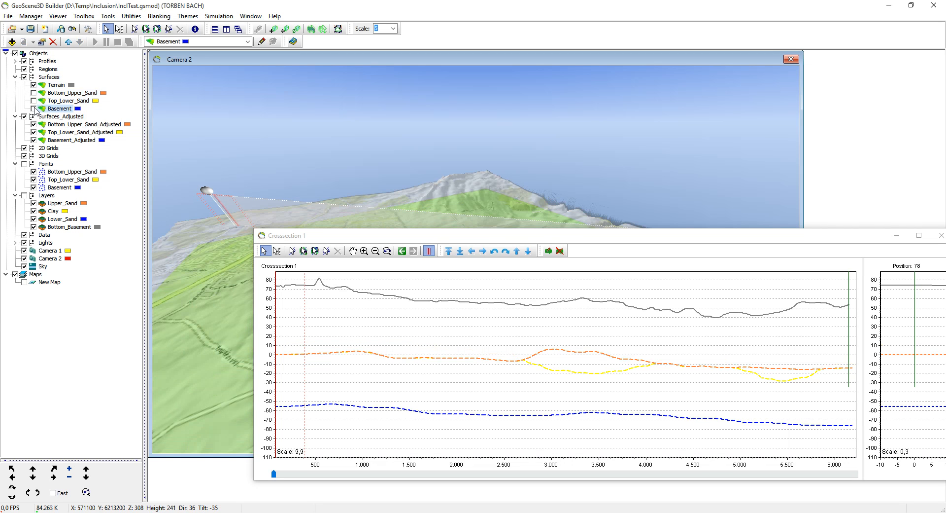
mouse_move(317, 356)
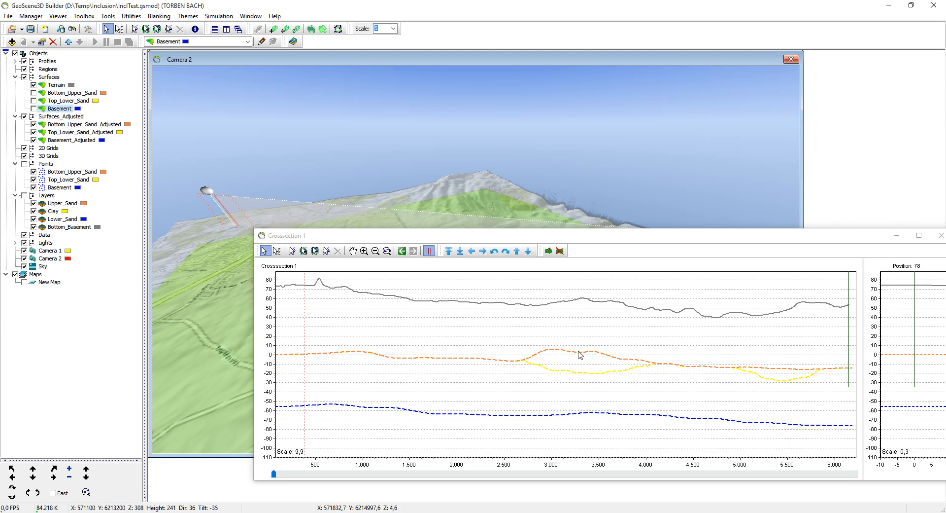
mouse_move(774, 383)
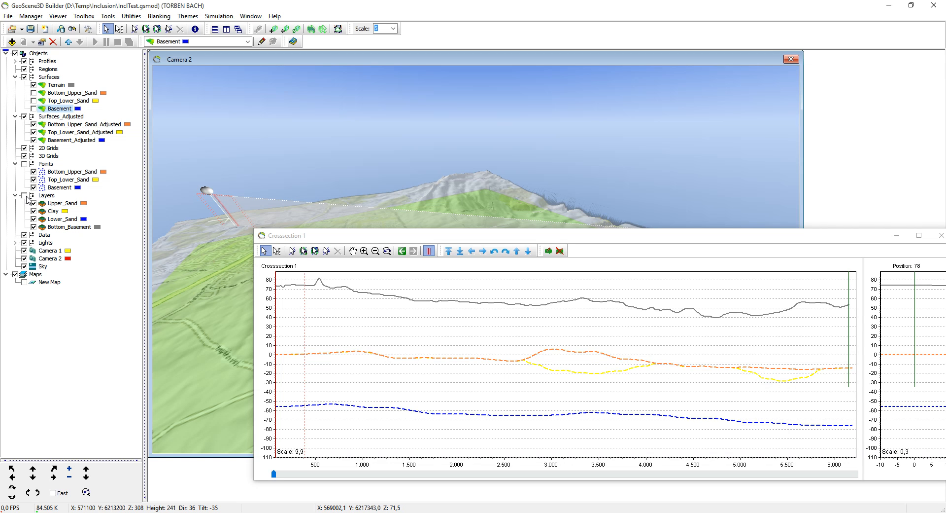
Step: Set Upper_Sand's bottom surface to Bottom_Upper_Sand_Adjusted
double_click(60, 203)
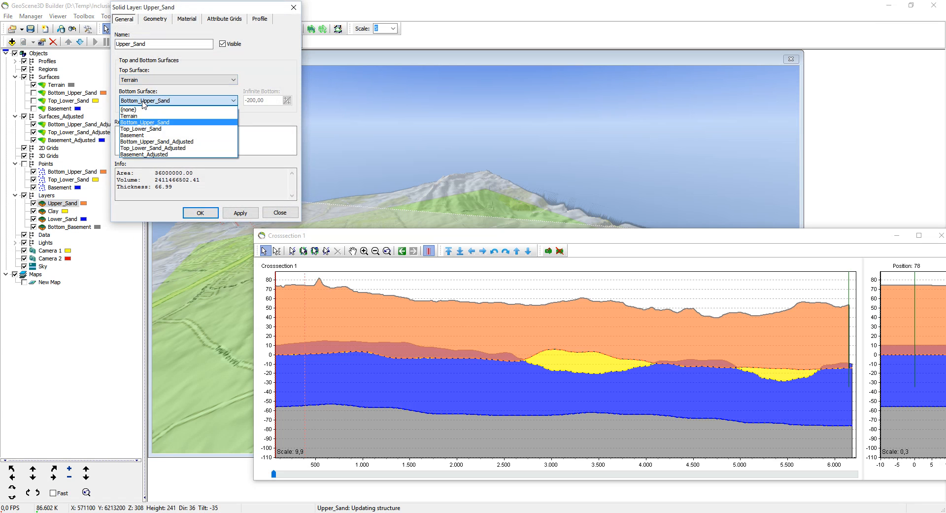
mouse_move(163, 142)
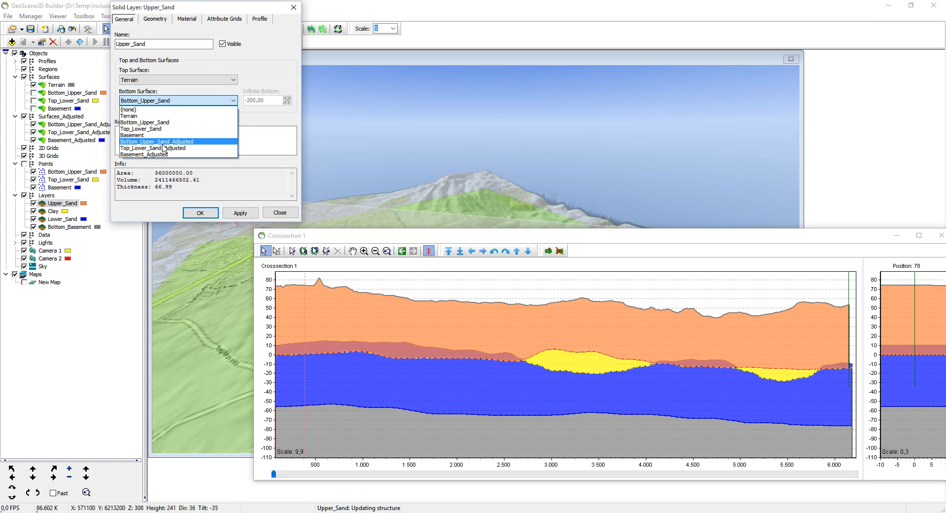
left_click(157, 141)
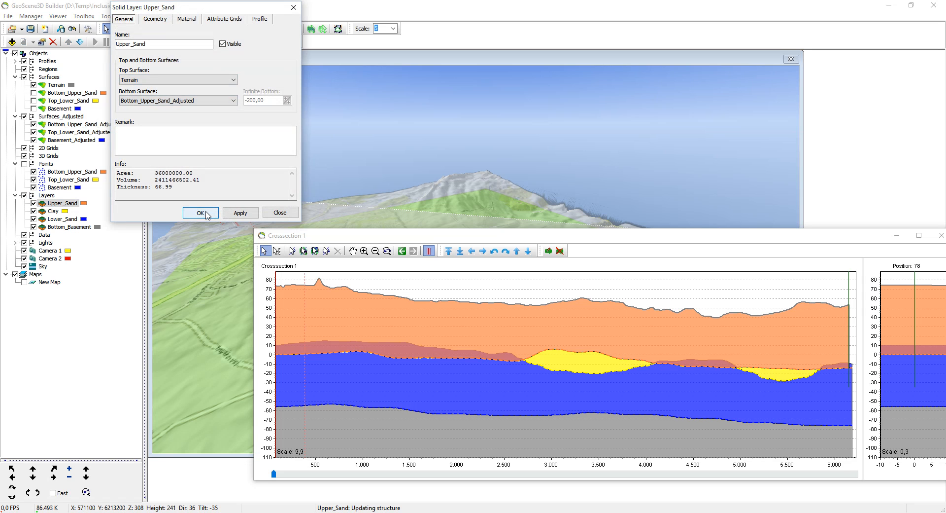
left_click(201, 212)
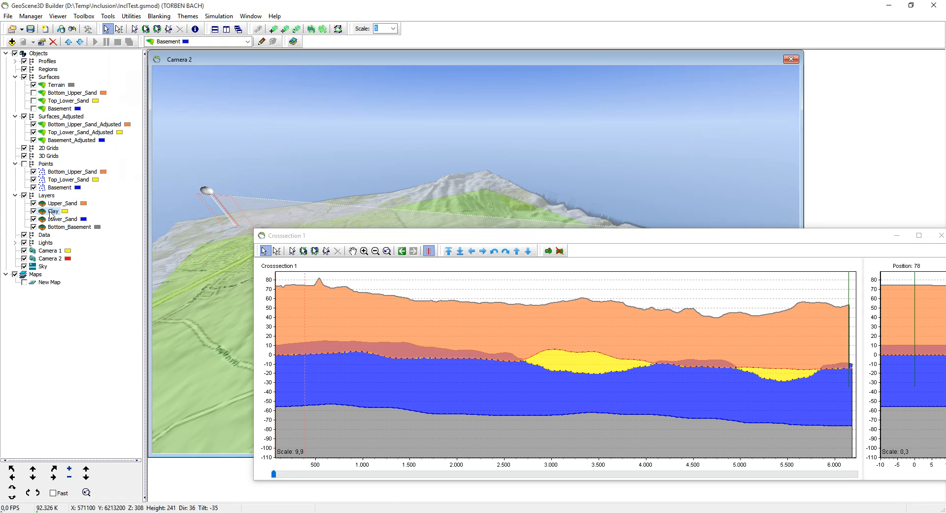
Step: Change the Clay layer's material colour to grey
double_click(55, 210)
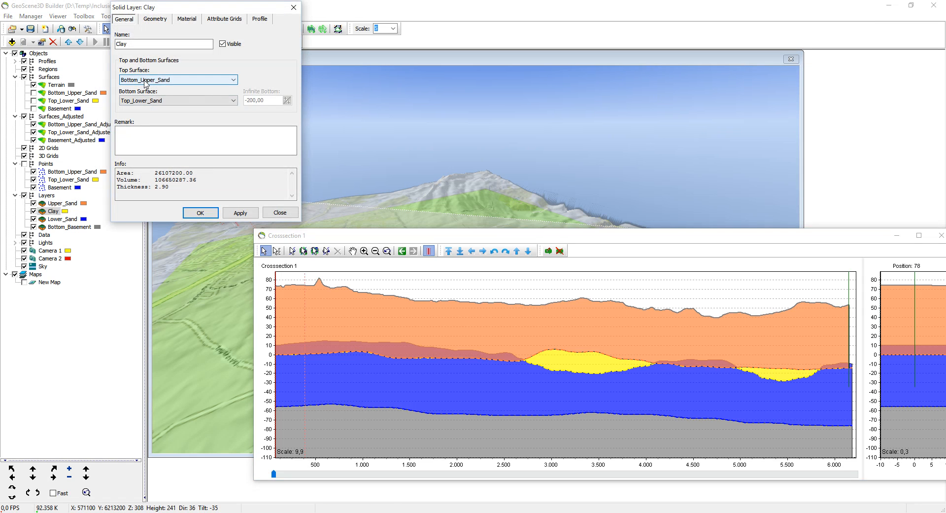
left_click(186, 19)
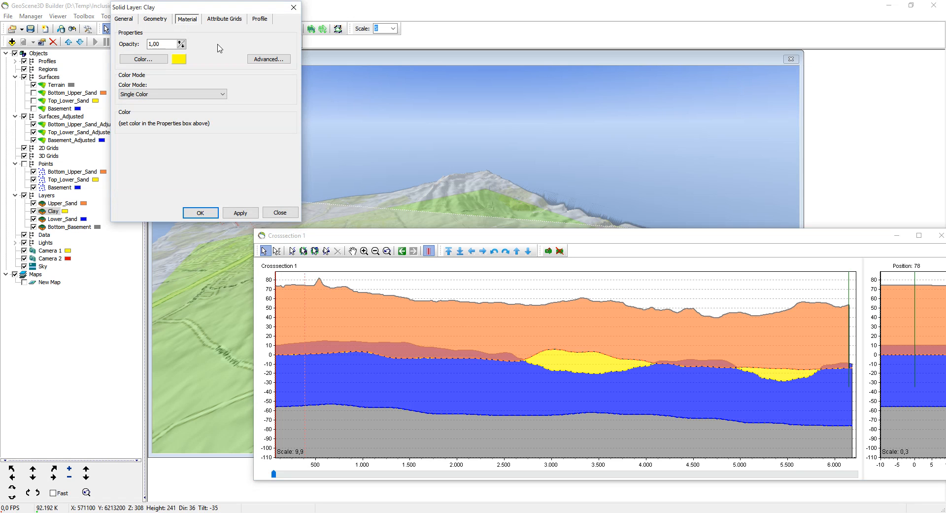
left_click(142, 59)
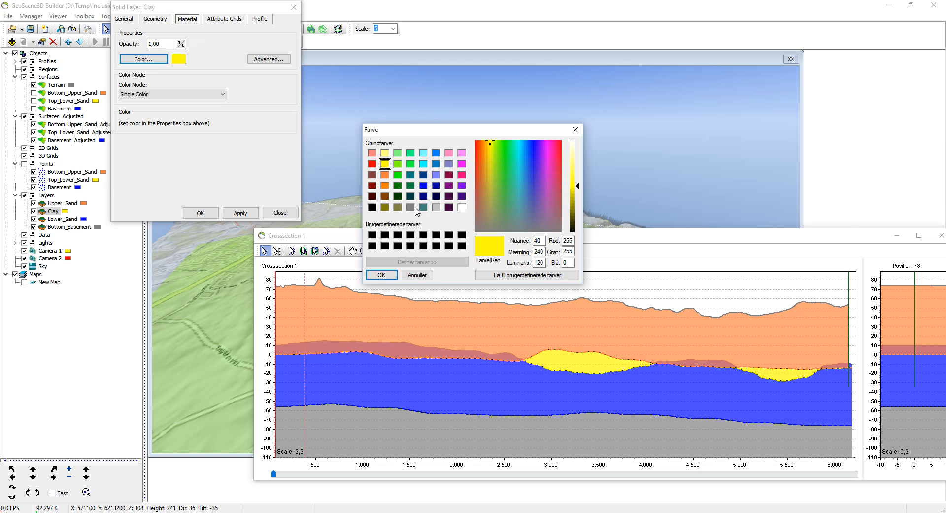
left_click(411, 207)
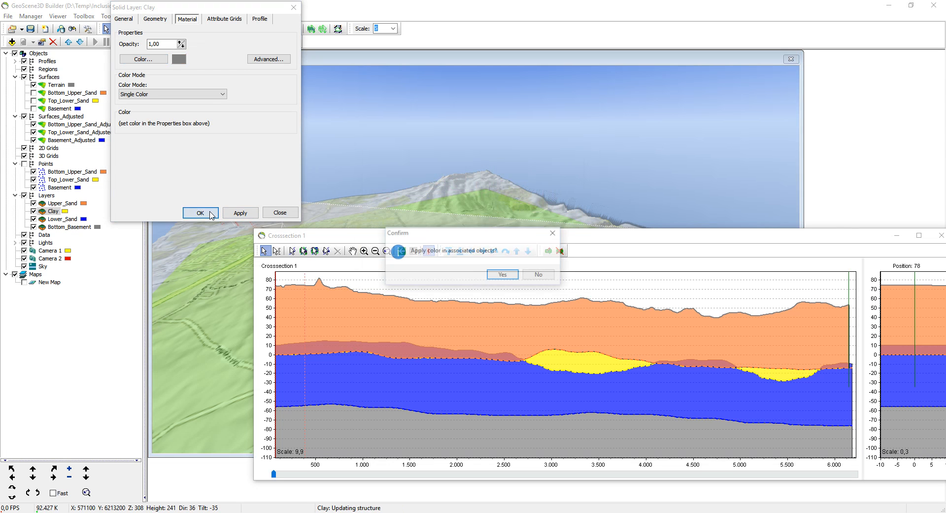
left_click(502, 274)
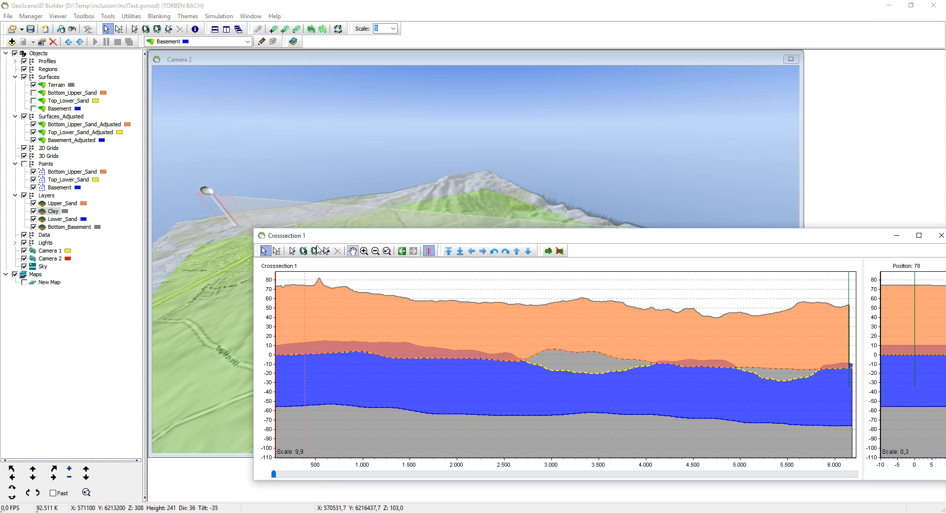
Step: Change the Lower_Sand layer's colour to orange
left_click(63, 218)
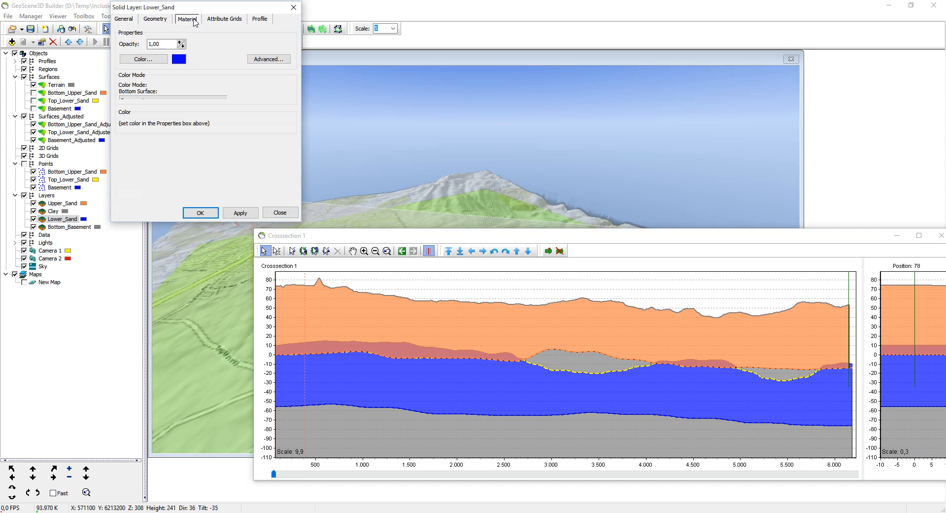
left_click(143, 59)
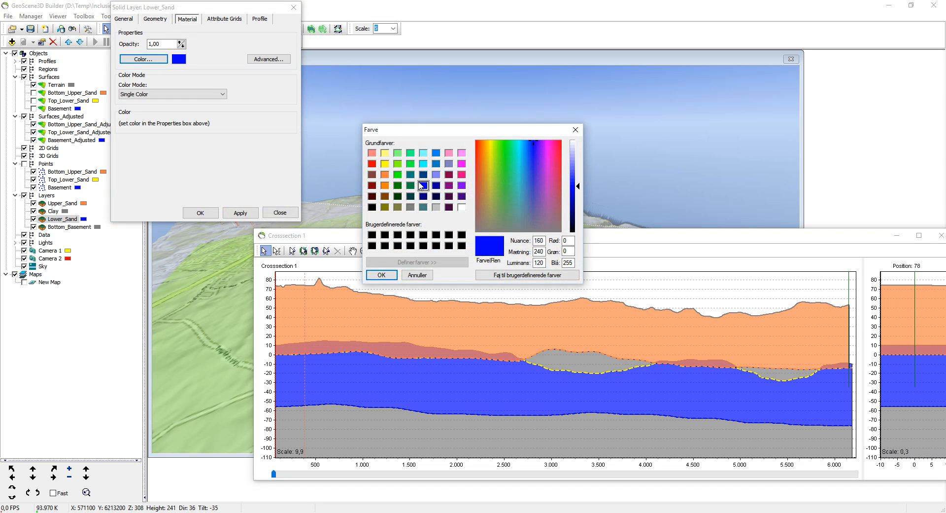
left_click(385, 174)
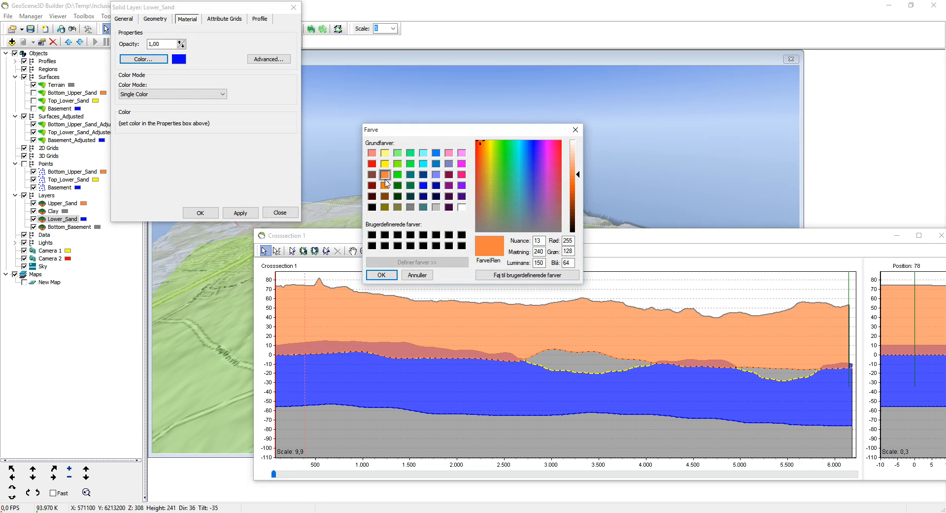
left_click(381, 275)
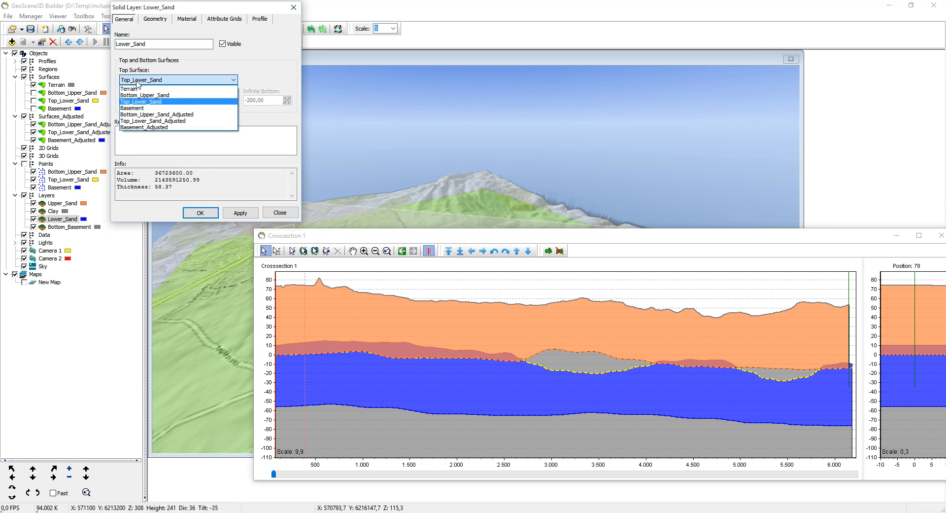
Step: Bound Lower_Sand by Top_Lower_Sand_Adjusted and Basement_Adjusted surfaces
left_click(156, 120)
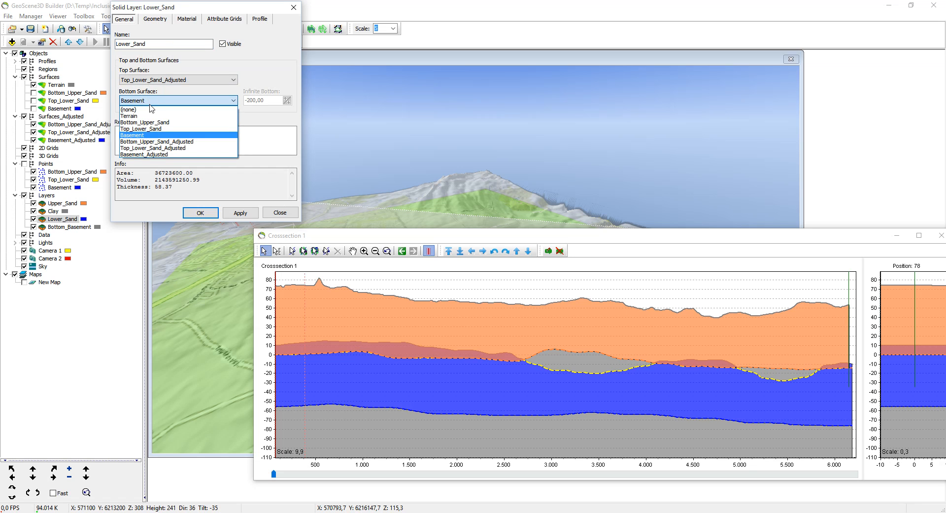
left_click(154, 155)
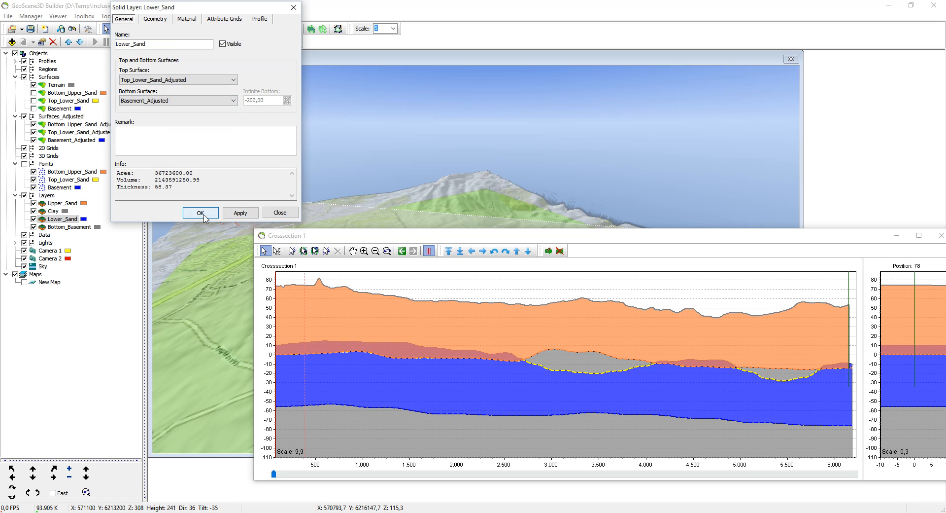
left_click(200, 213)
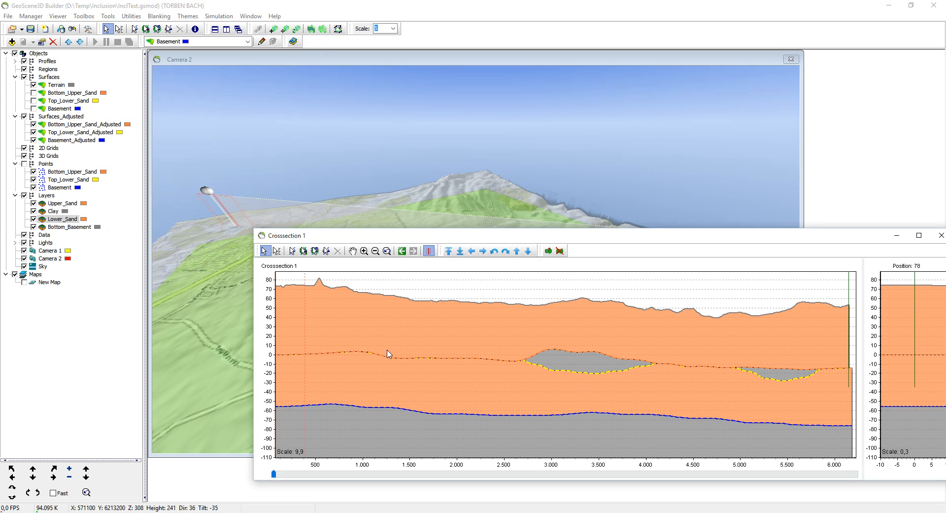
mouse_move(770, 376)
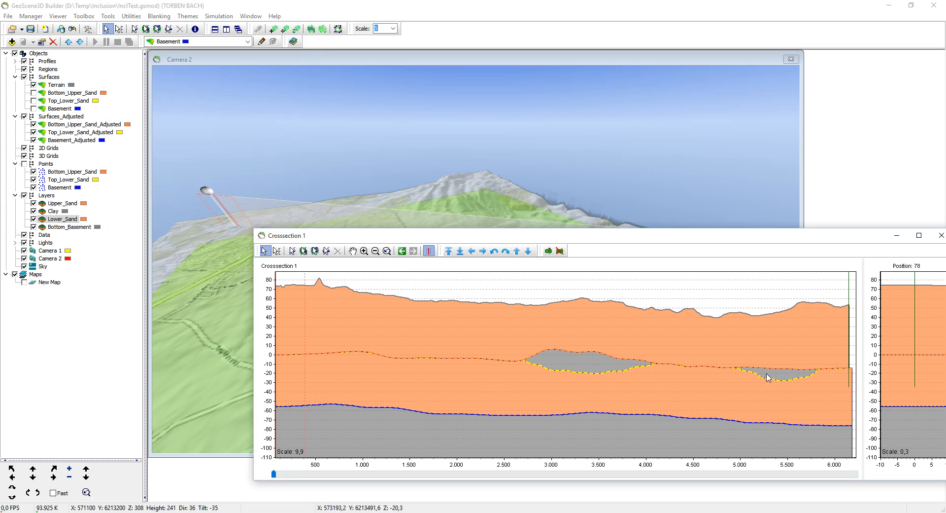
mouse_move(601, 360)
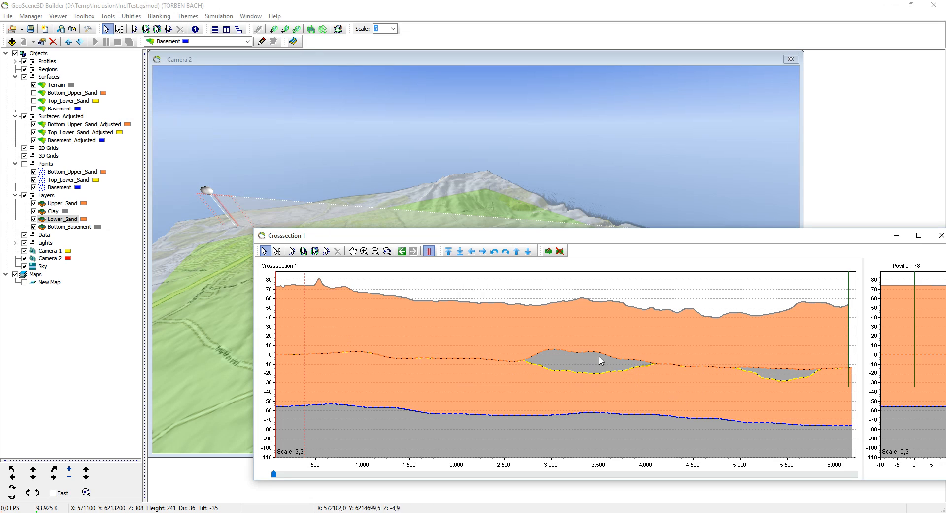
mouse_move(578, 340)
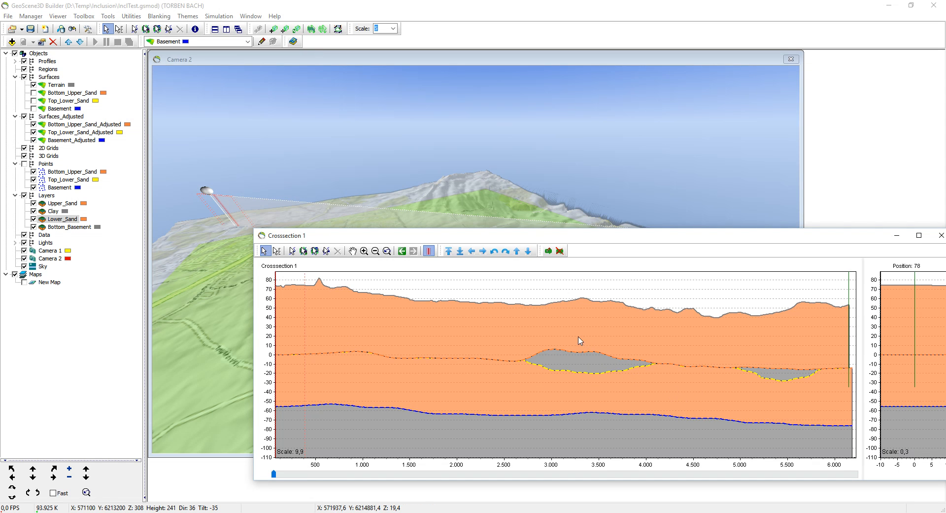
mouse_move(573, 337)
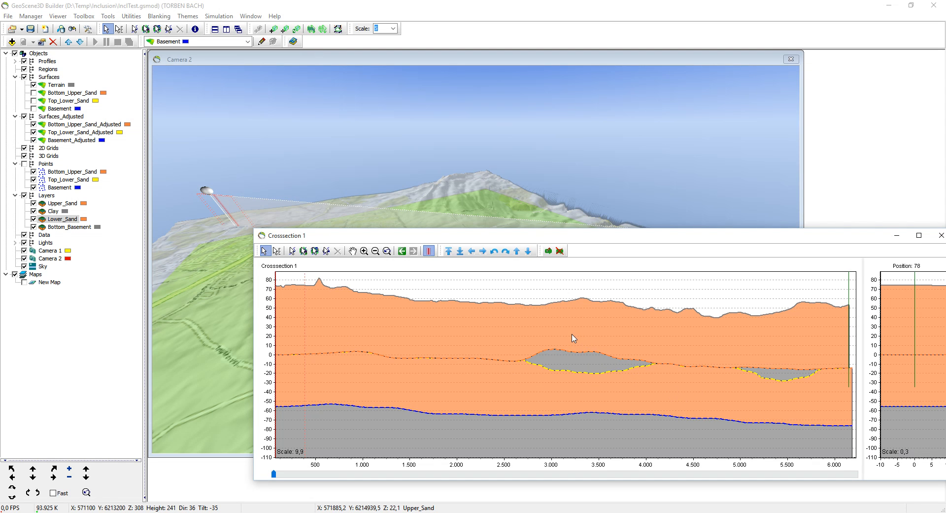